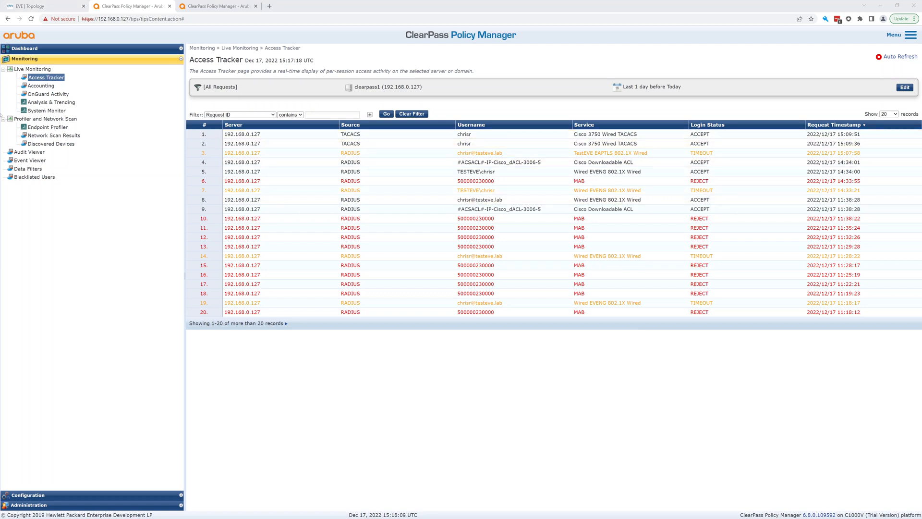
{"action": "mouse_move", "coordinate": [71, 477]}
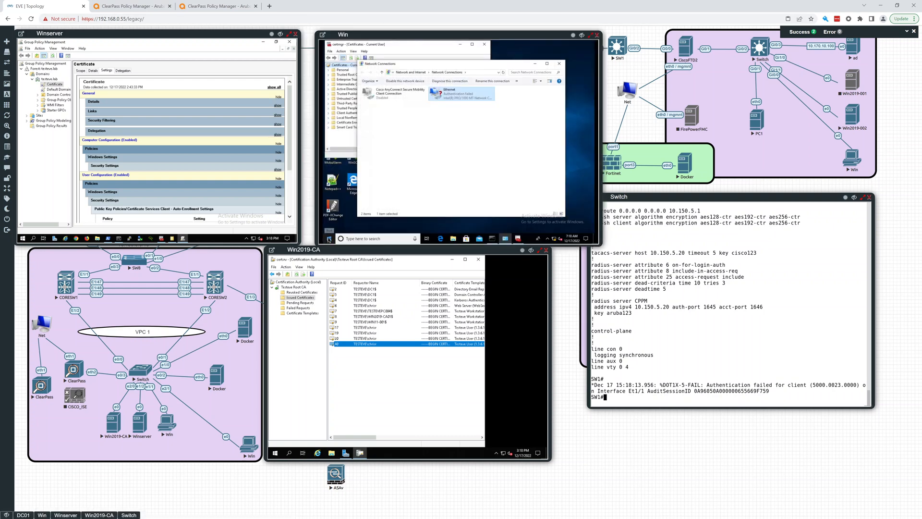
Step: Restart the Windows client from the Start menu's power options
{"action": "left_click", "coordinate": [329, 238]}
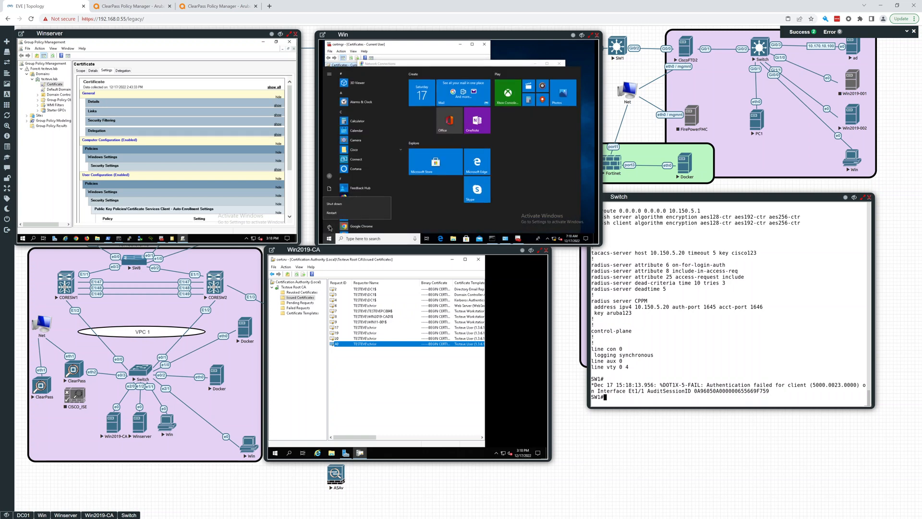
{"action": "left_click", "coordinate": [331, 214]}
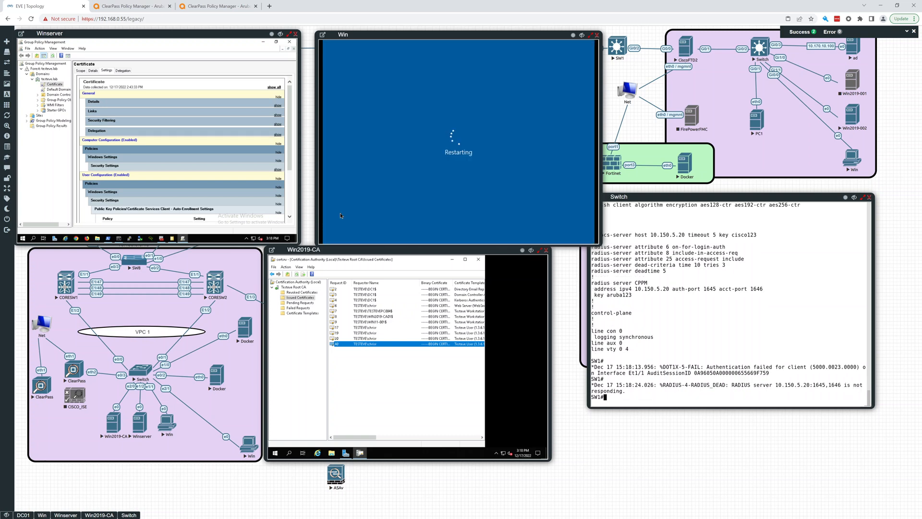
{"action": "mouse_move", "coordinate": [458, 210]}
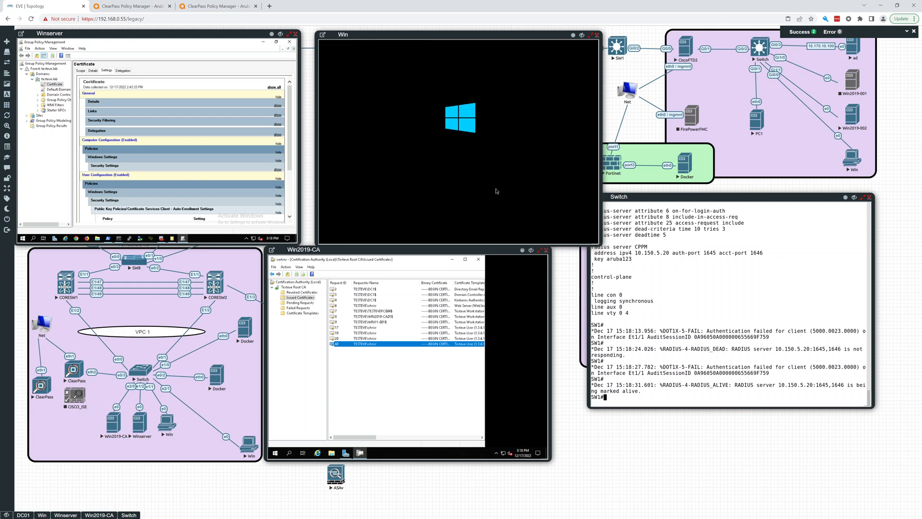
{"action": "mouse_move", "coordinate": [656, 342]}
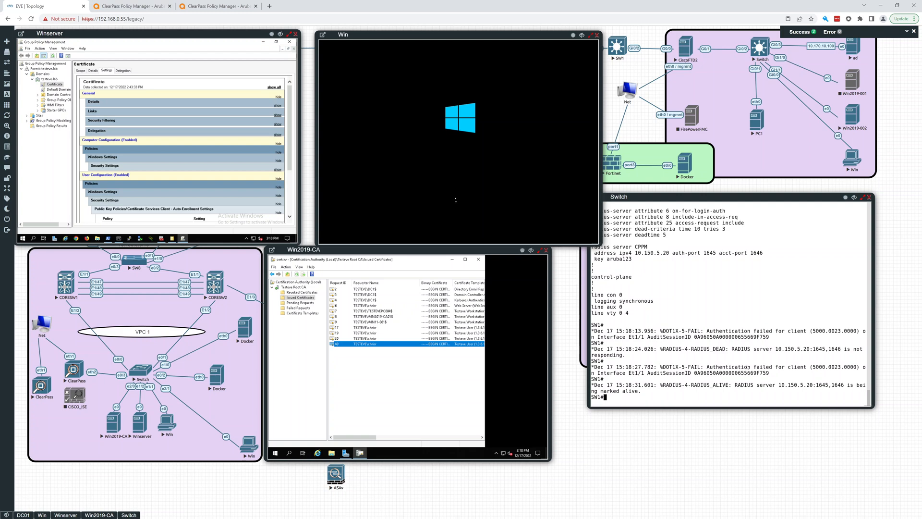
{"action": "mouse_move", "coordinate": [456, 198]}
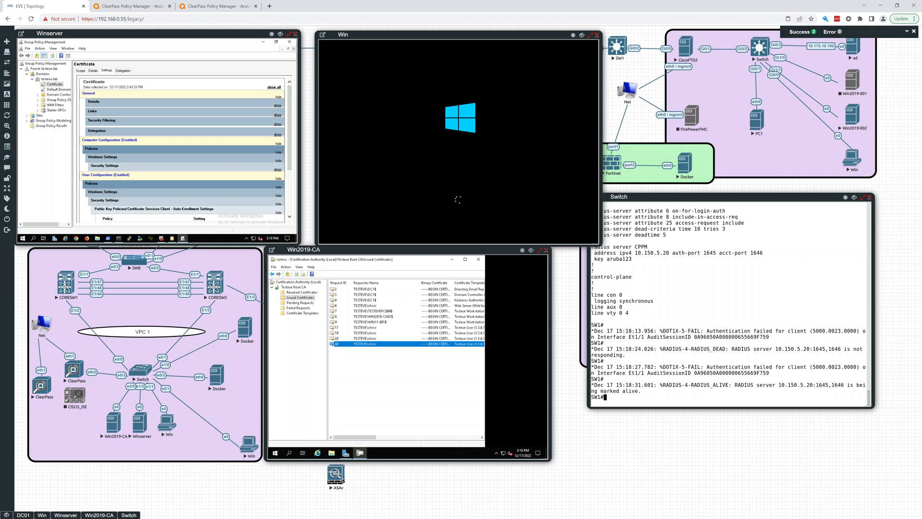
{"action": "mouse_move", "coordinate": [458, 198]}
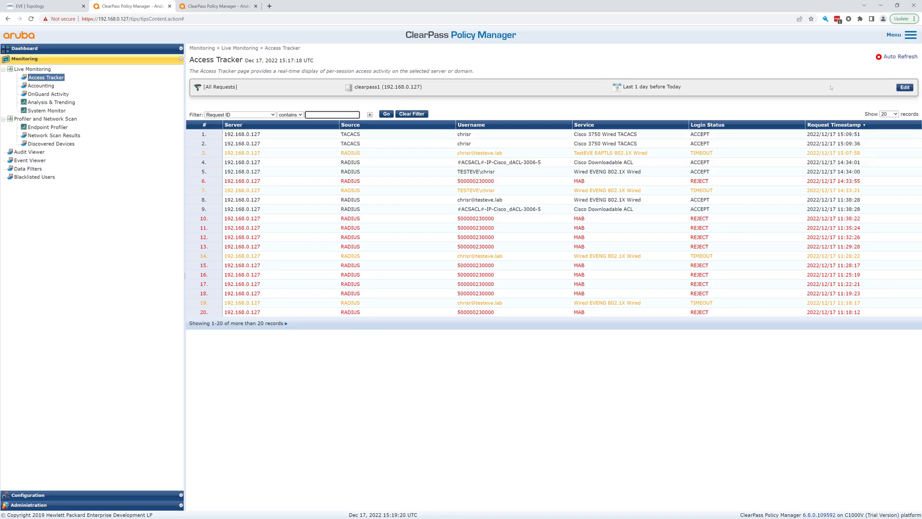
Step: Refresh Access Tracker and view the accepted TestEVE EAPTLS 802.1X Wired machine request
{"action": "left_click", "coordinate": [898, 57]}
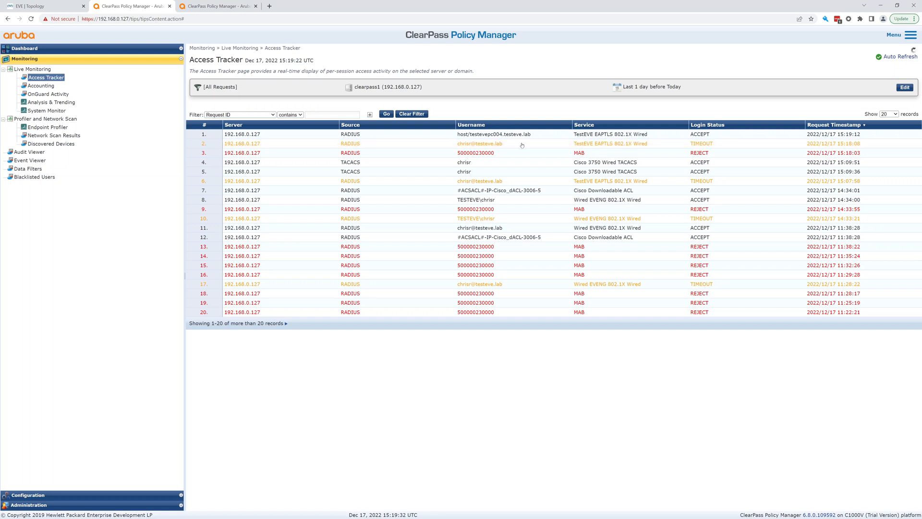
{"action": "mouse_move", "coordinate": [489, 143]}
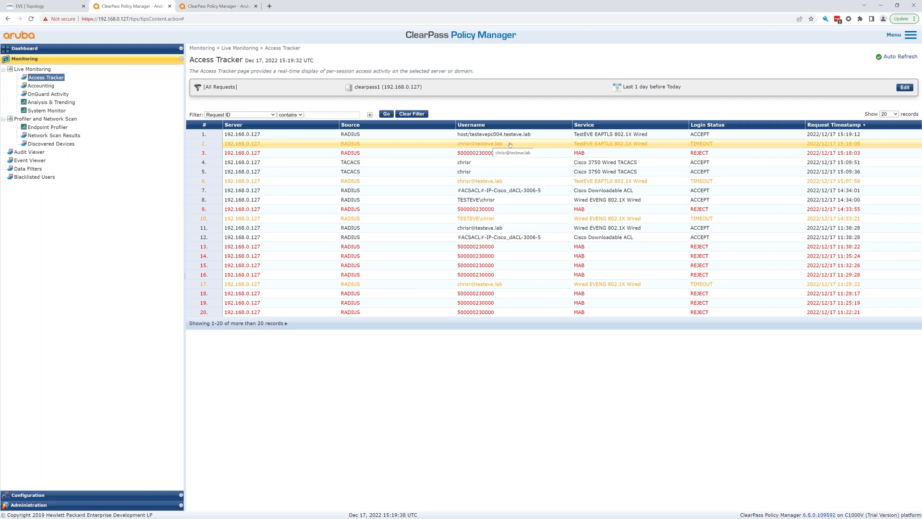
{"action": "left_click", "coordinate": [479, 143]}
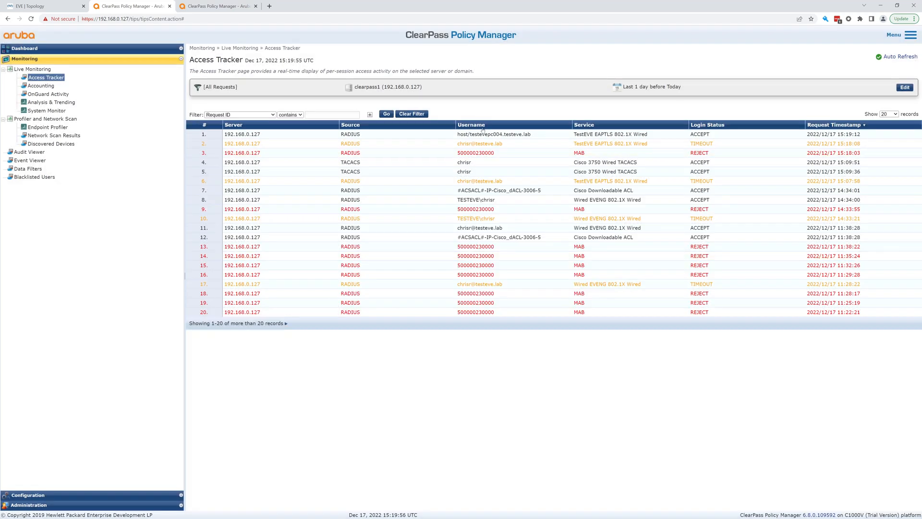
{"action": "left_click", "coordinate": [493, 133]}
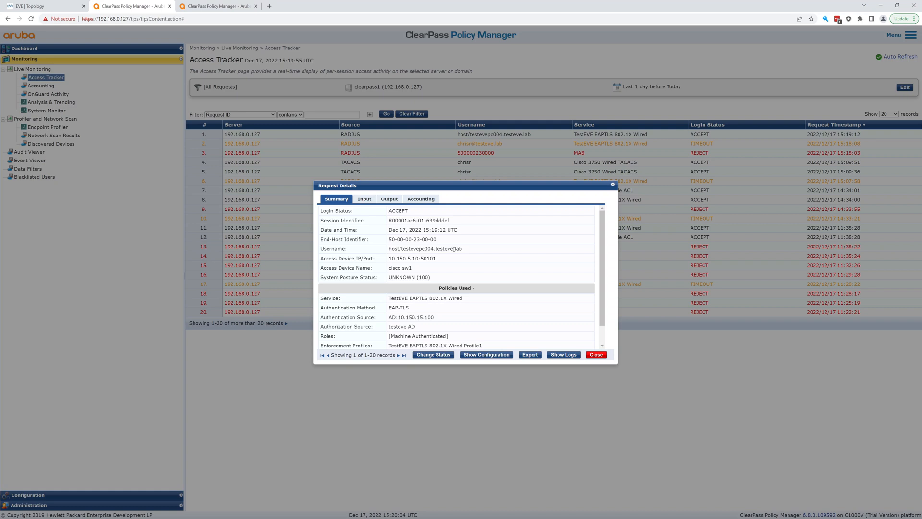
Step: Review the Machine Authenticated role and the RADIUS request input attributes
{"action": "double_click", "coordinate": [418, 336]}
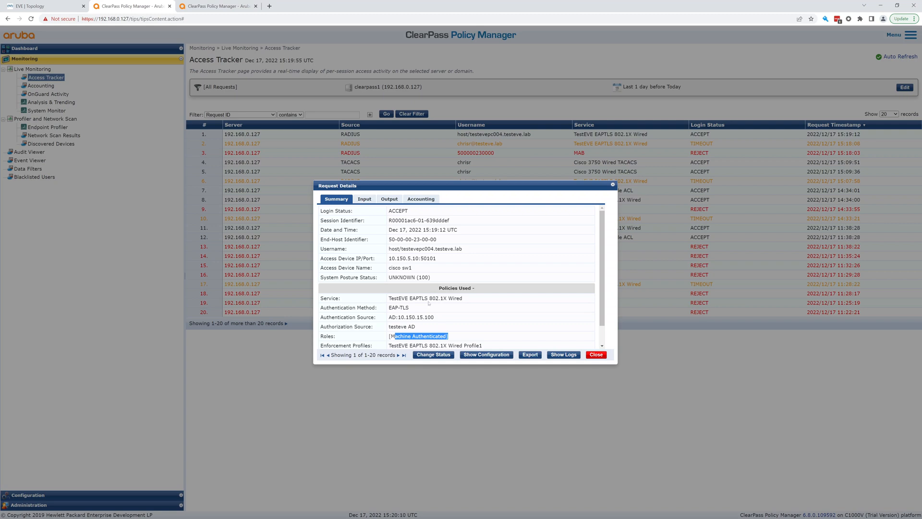
{"action": "left_click", "coordinate": [364, 198]}
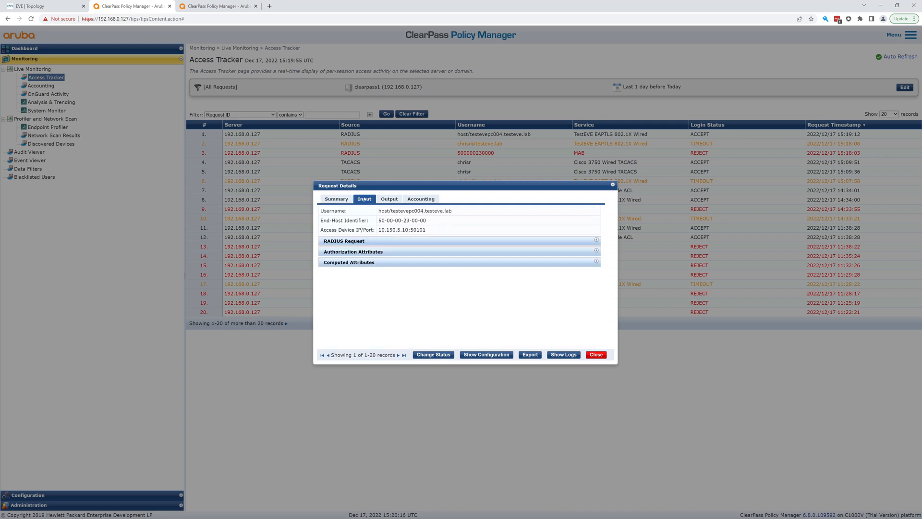
{"action": "left_click", "coordinate": [344, 240]}
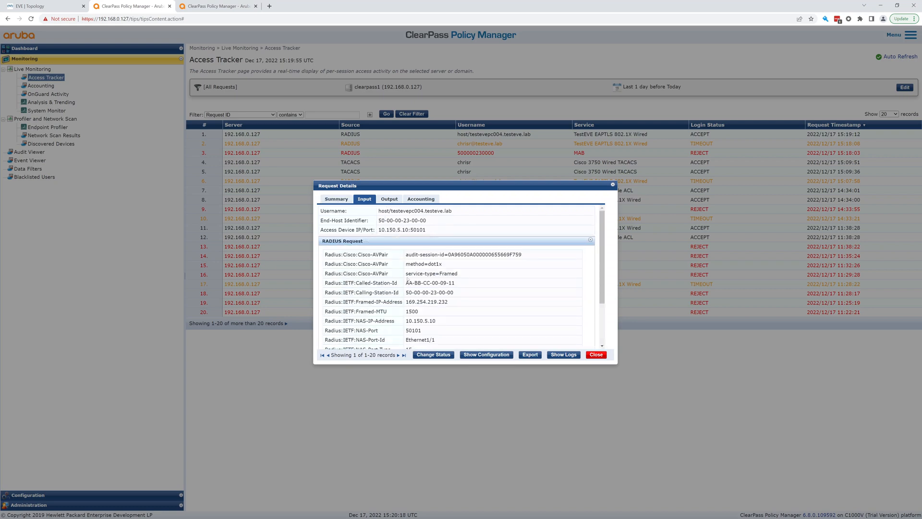
{"action": "scroll", "scroll_direction": "down", "scroll_amount": 3}
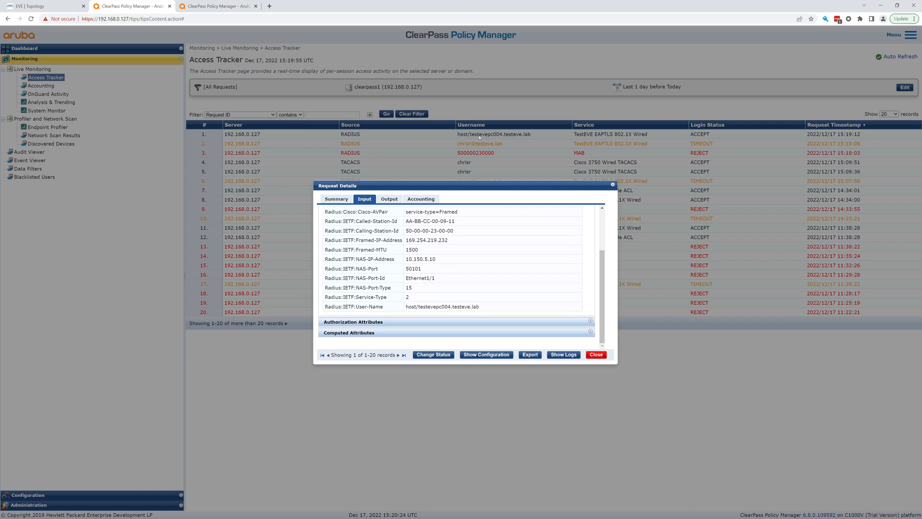
{"action": "mouse_move", "coordinate": [445, 286]}
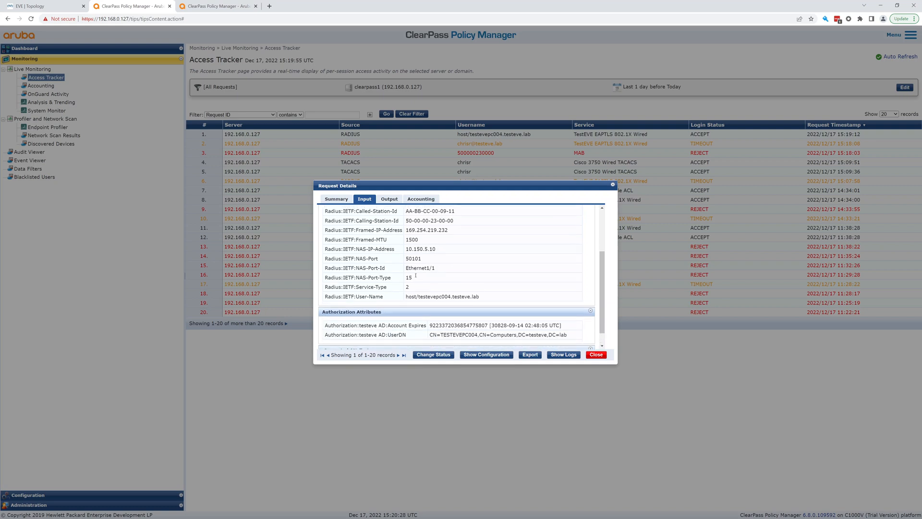
{"action": "scroll", "scroll_direction": "down", "scroll_amount": 3}
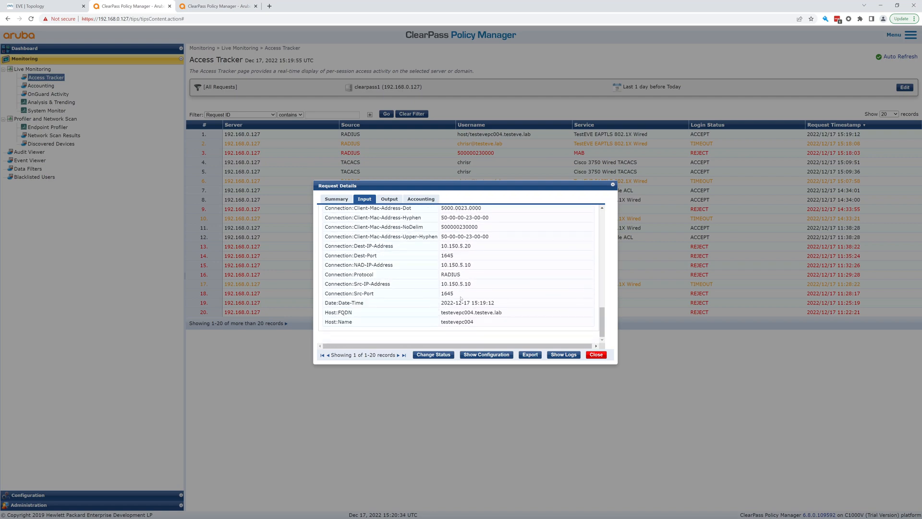
Step: Check the Output response with Tunnel-Private-Group-Id 70 and close the request details
{"action": "left_click", "coordinate": [389, 199]}
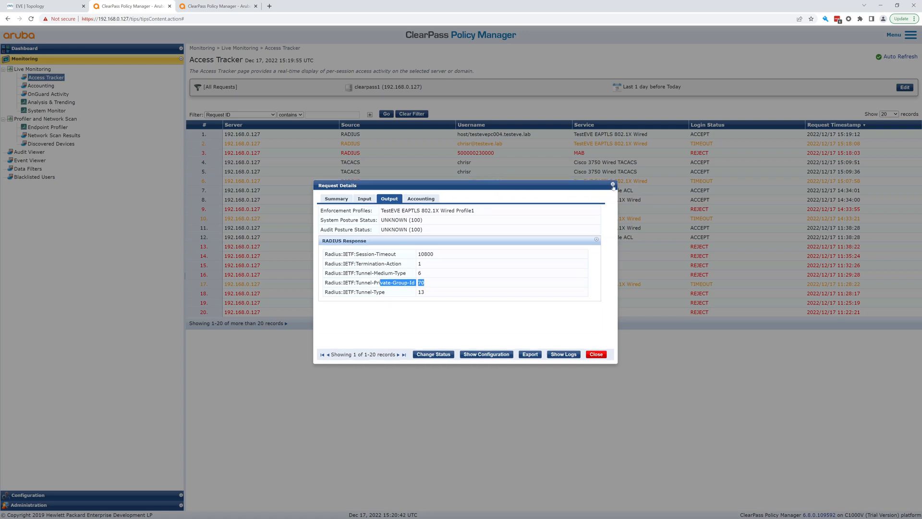
{"action": "left_click", "coordinate": [596, 354]}
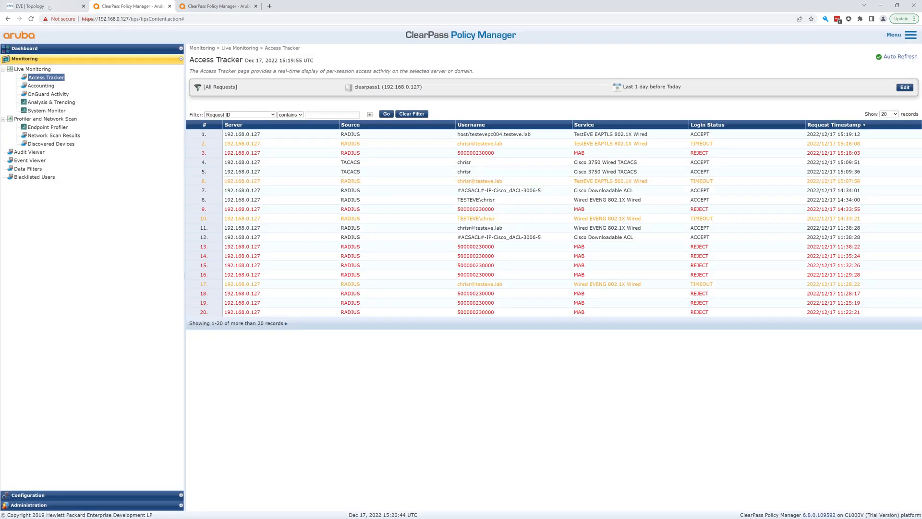
Step: Sign the domain user into the Windows client and glance at Access Tracker for the login
{"action": "left_click", "coordinate": [33, 5]}
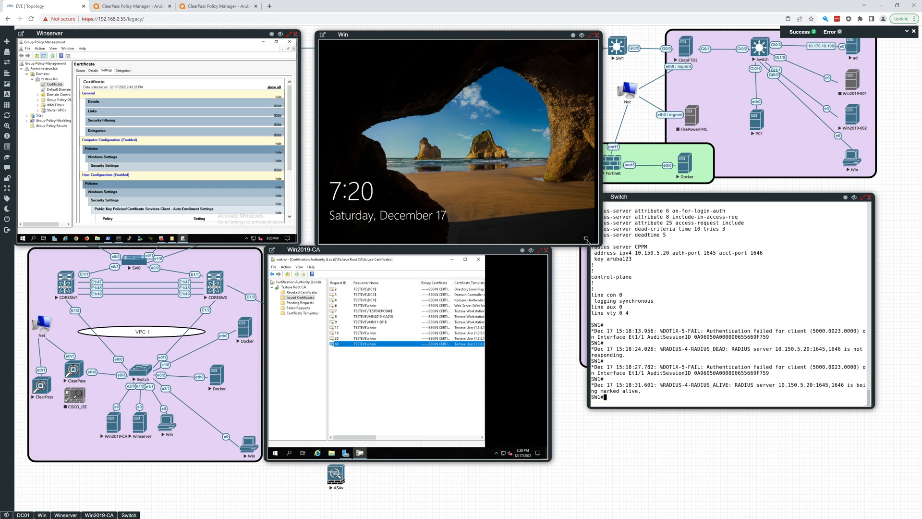
{"action": "mouse_move", "coordinate": [452, 132]}
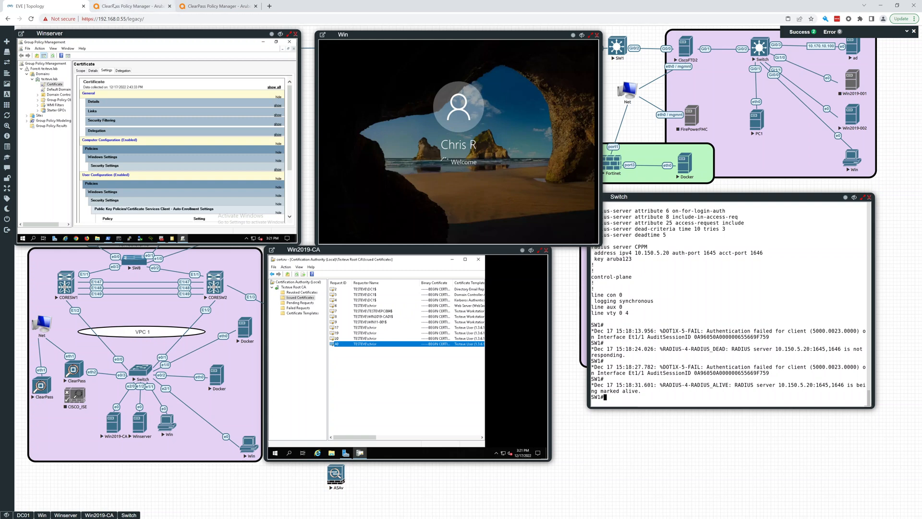
{"action": "left_click", "coordinate": [129, 6]}
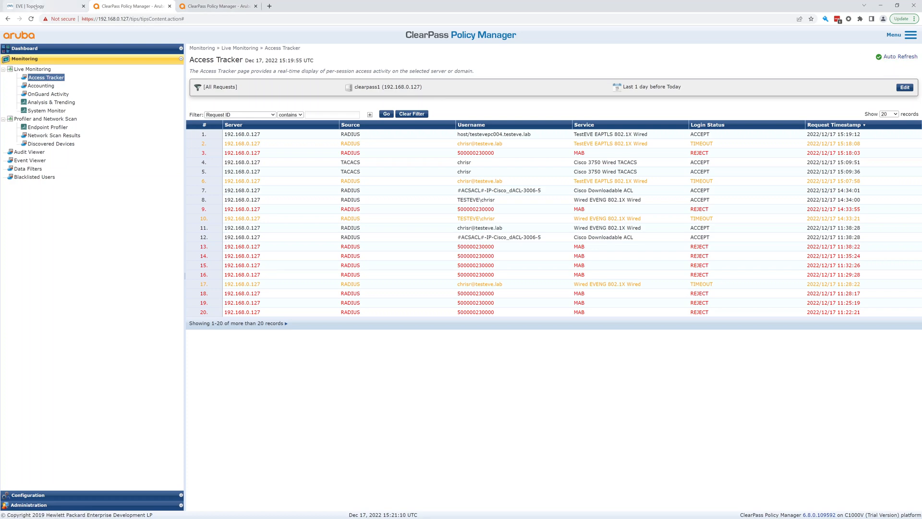
{"action": "left_click", "coordinate": [36, 6]}
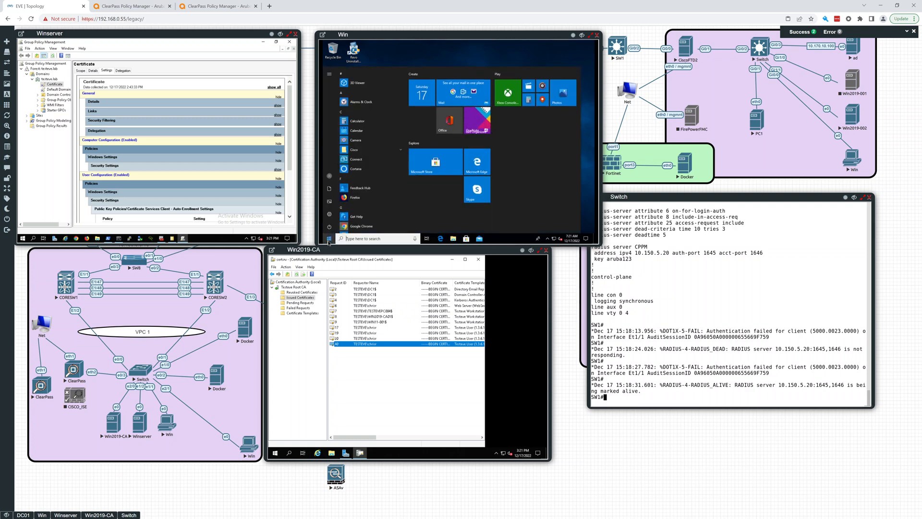
Step: Run ipconfig in a command prompt to check the client's assigned IP address
{"action": "type", "text": "cmd"}
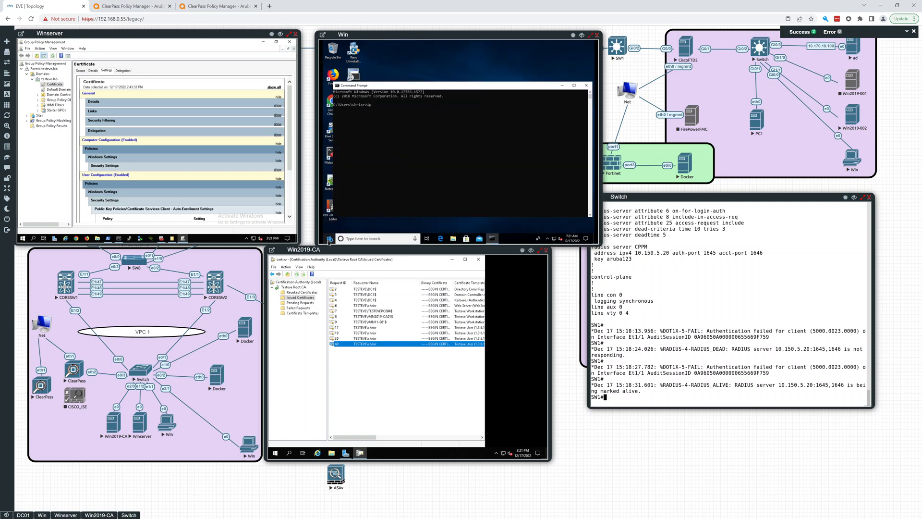
{"action": "type", "text": "ipconfig"}
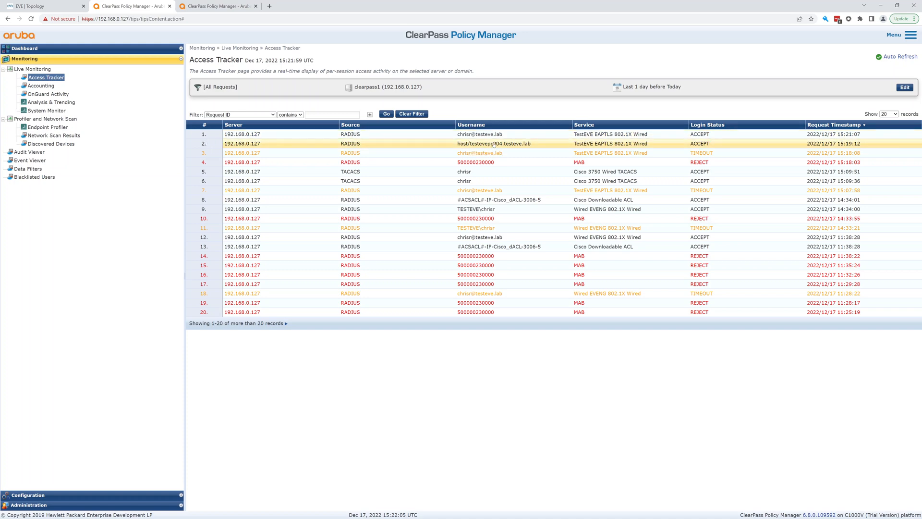
{"action": "left_click", "coordinate": [494, 144]}
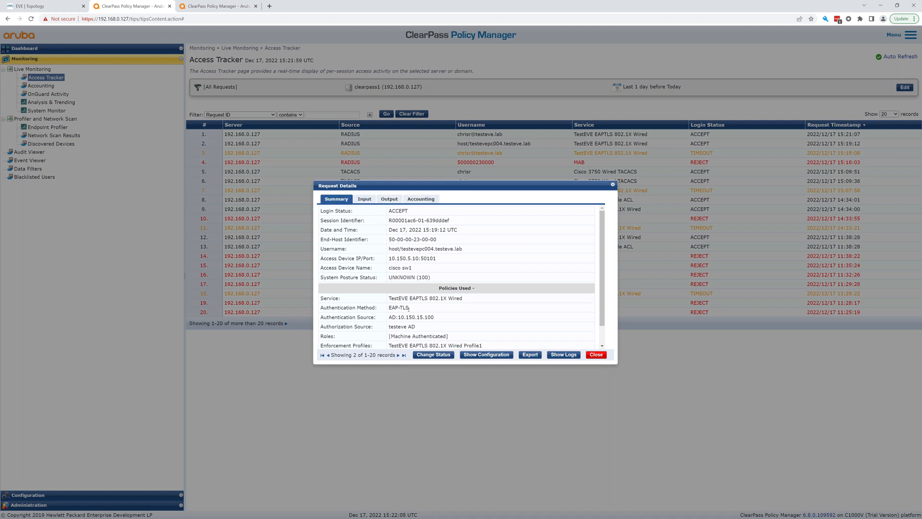
{"action": "scroll", "scroll_direction": "down", "scroll_amount": 3}
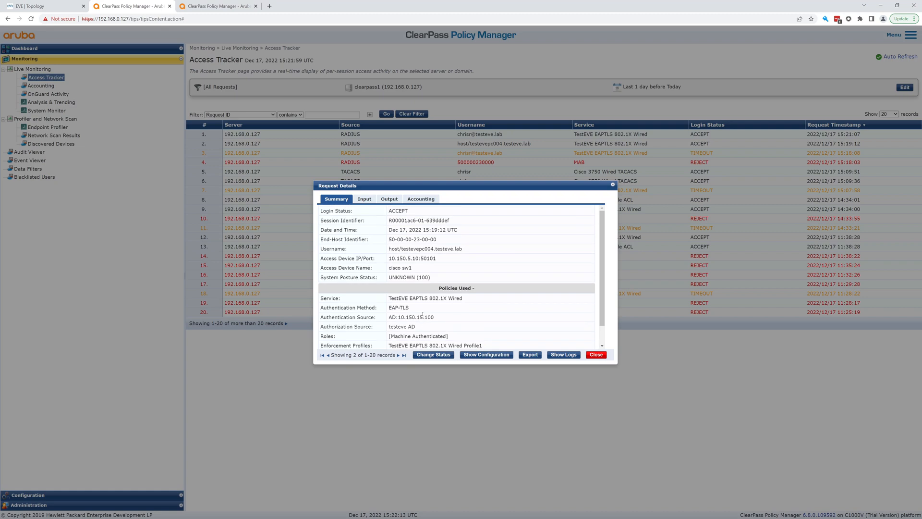
{"action": "left_click", "coordinate": [389, 198]}
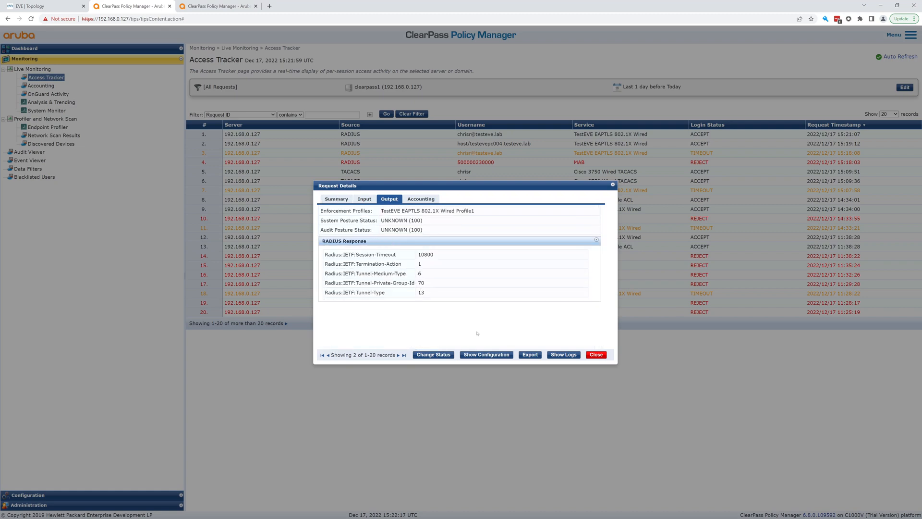
{"action": "left_click", "coordinate": [596, 354]}
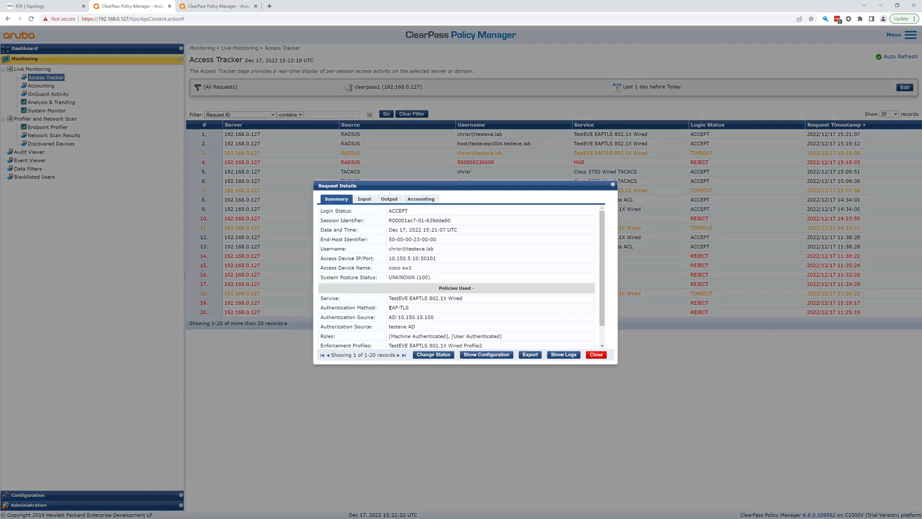
Step: Confirm the EAP-TLS method and the user's directory email attribute in the Input attributes
{"action": "double_click", "coordinate": [397, 308]}
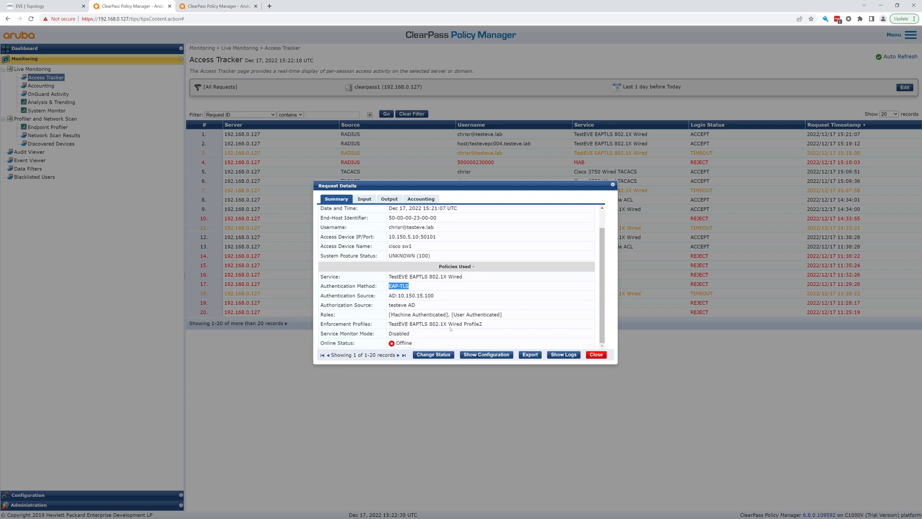
{"action": "left_click", "coordinate": [364, 199]}
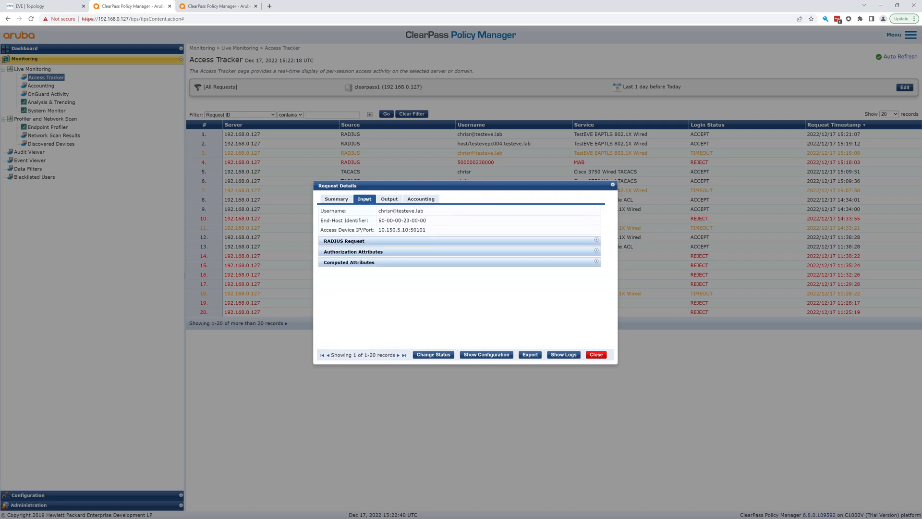
{"action": "left_click", "coordinate": [352, 252]}
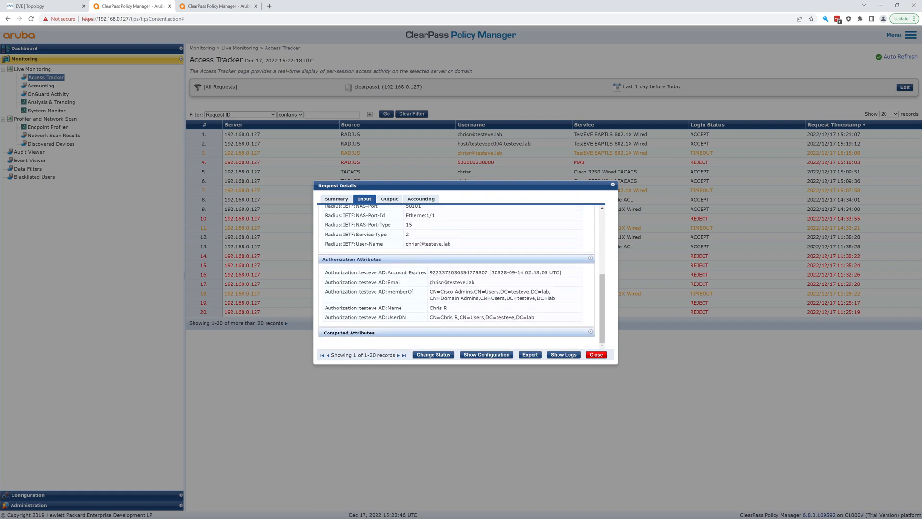
{"action": "double_click", "coordinate": [452, 281]}
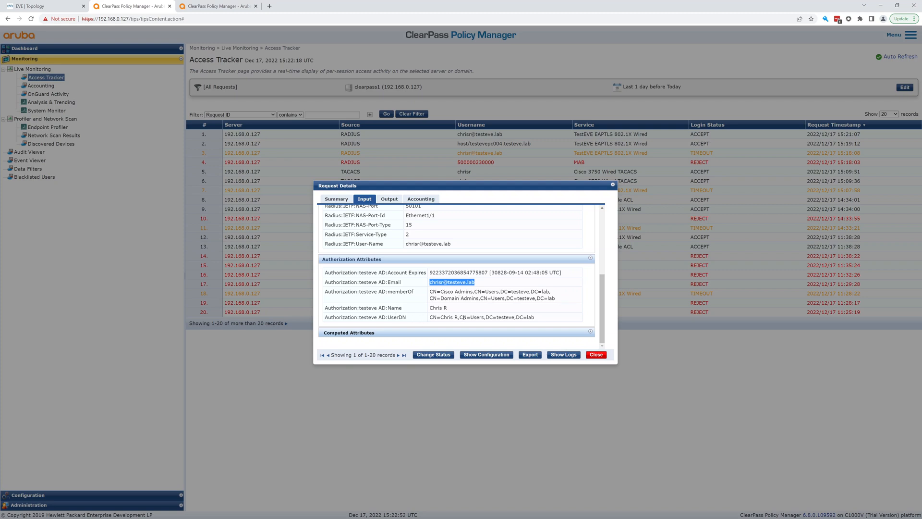
Step: Verify the RADIUS response assigns VLAN 80 and return to the Access Tracker list
{"action": "left_click", "coordinate": [389, 197]}
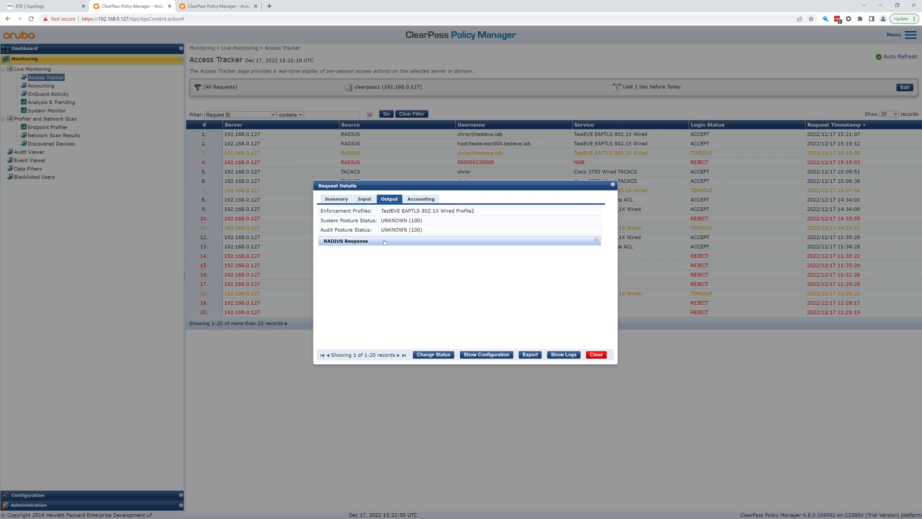
{"action": "left_click", "coordinate": [345, 241]}
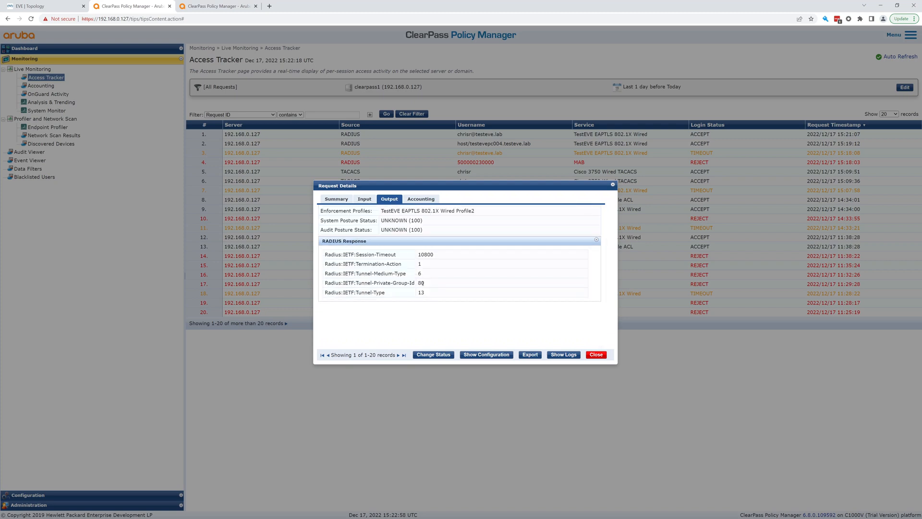
{"action": "double_click", "coordinate": [421, 282]}
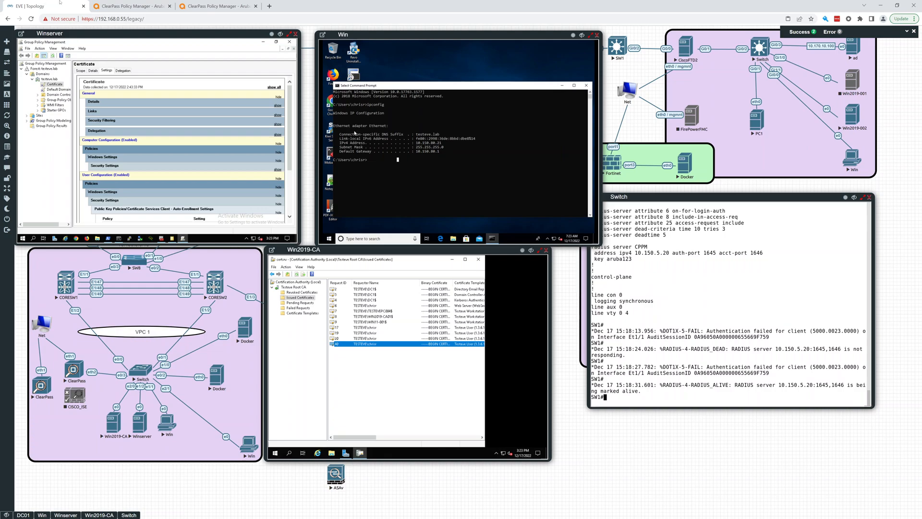
{"action": "left_click", "coordinate": [130, 6]}
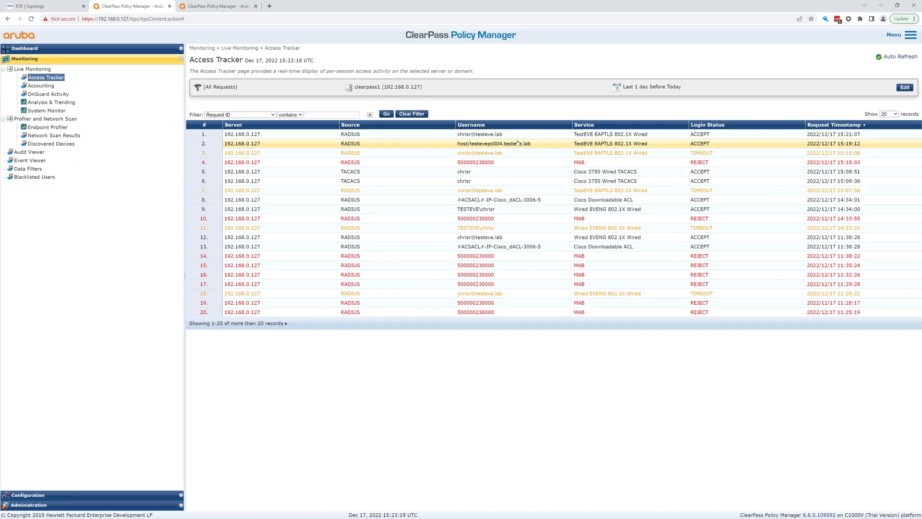
Step: Leave Access Tracker for the EVE-NG lab topology
{"action": "left_click", "coordinate": [480, 135]}
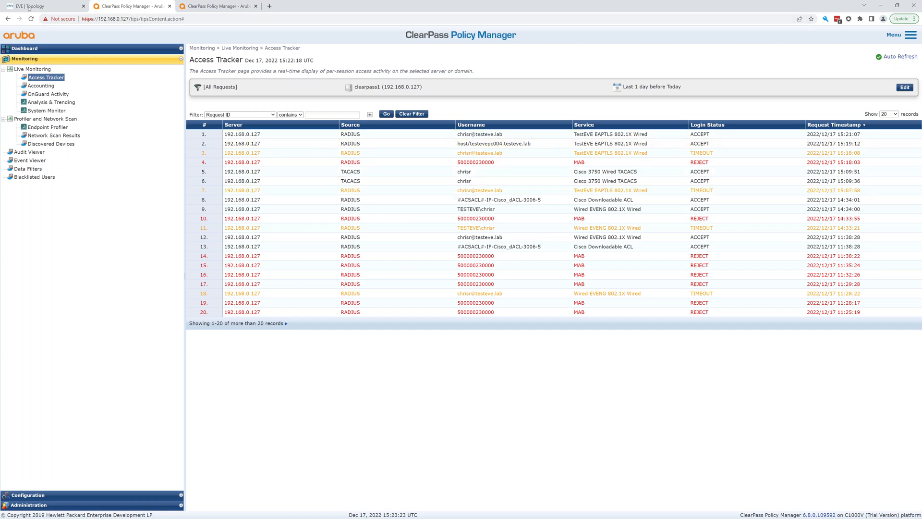
{"action": "left_click", "coordinate": [33, 6]}
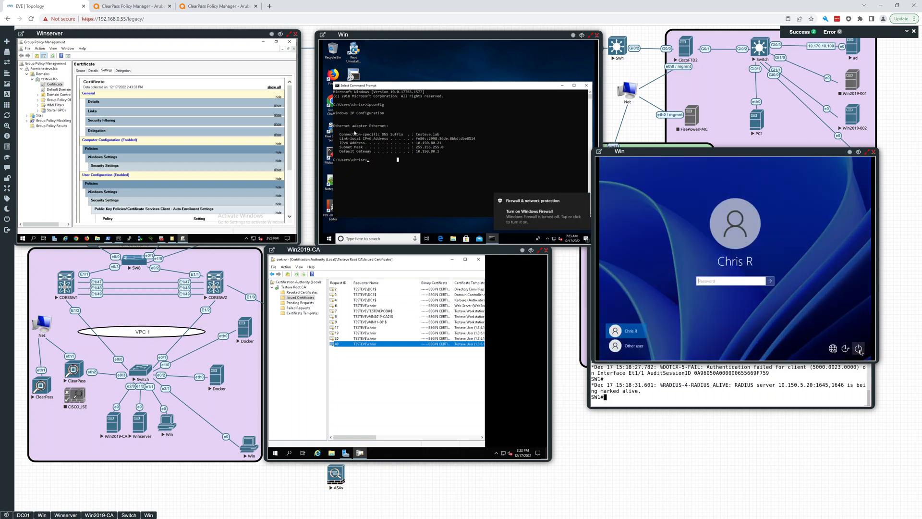
Step: Restart the Windows client anyway from its sign-in screen and return to Access Tracker
{"action": "left_click", "coordinate": [858, 348]}
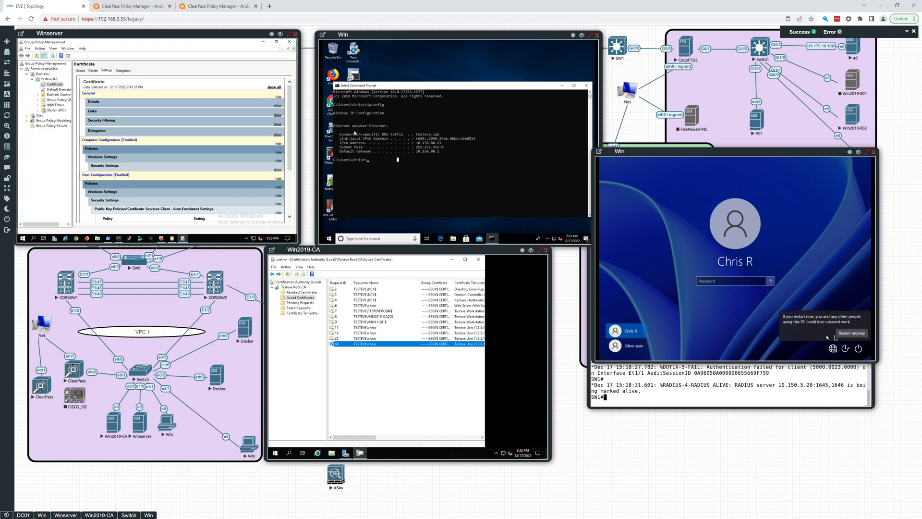
{"action": "left_click", "coordinate": [850, 334]}
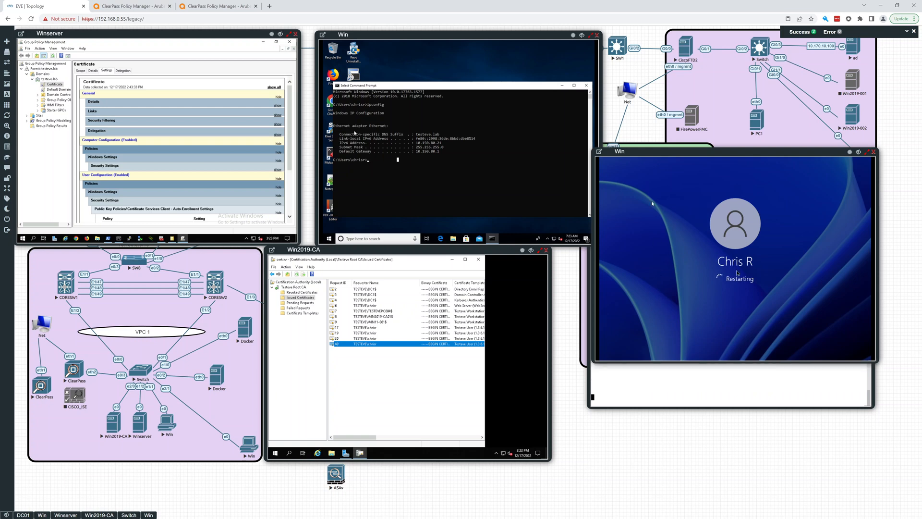
{"action": "mouse_move", "coordinate": [710, 309]}
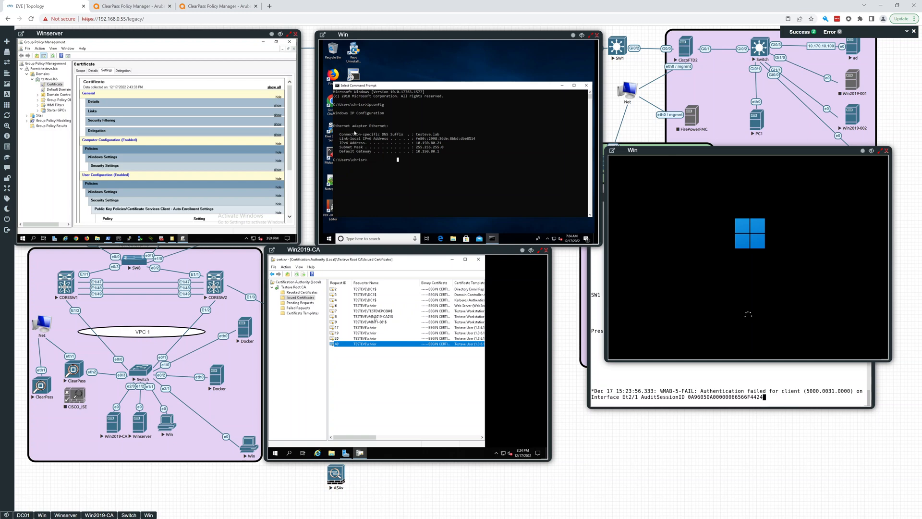
{"action": "mouse_move", "coordinate": [385, 324]}
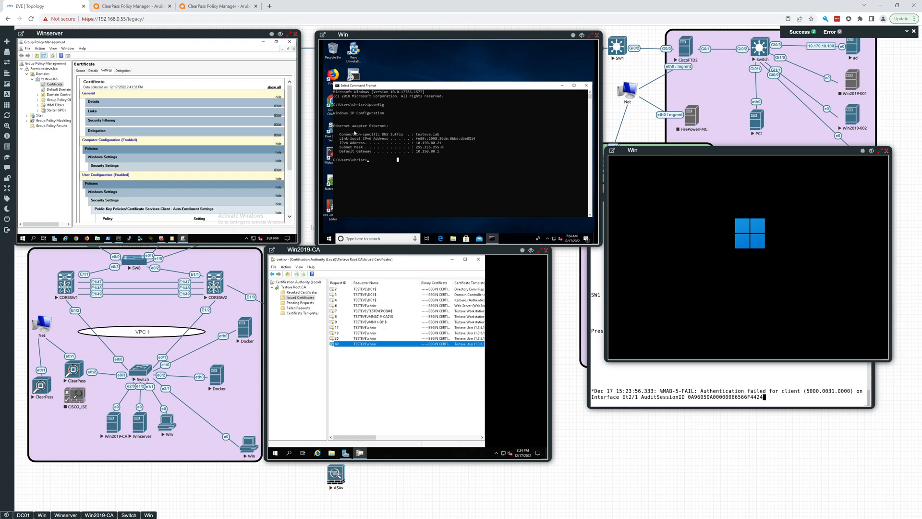
{"action": "left_click", "coordinate": [130, 6]}
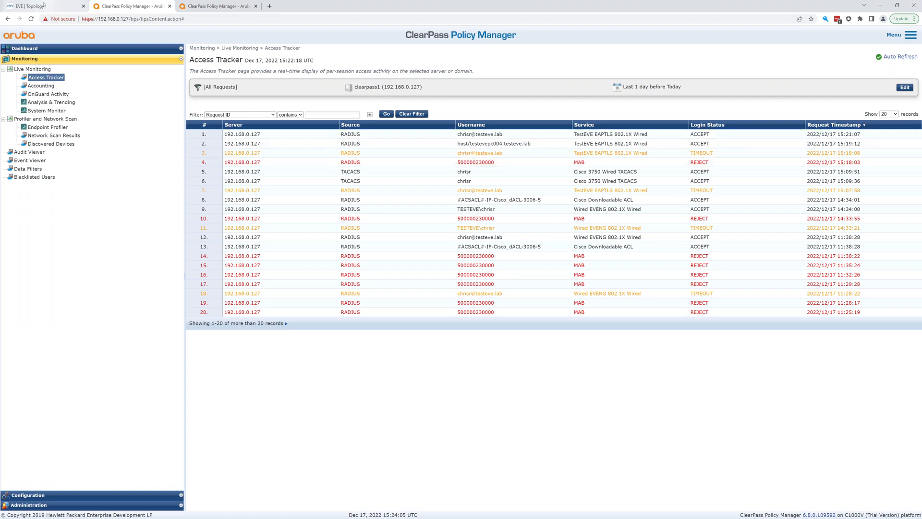
Step: Check the rebooting client, then refresh Access Tracker for new requests
{"action": "left_click", "coordinate": [27, 6]}
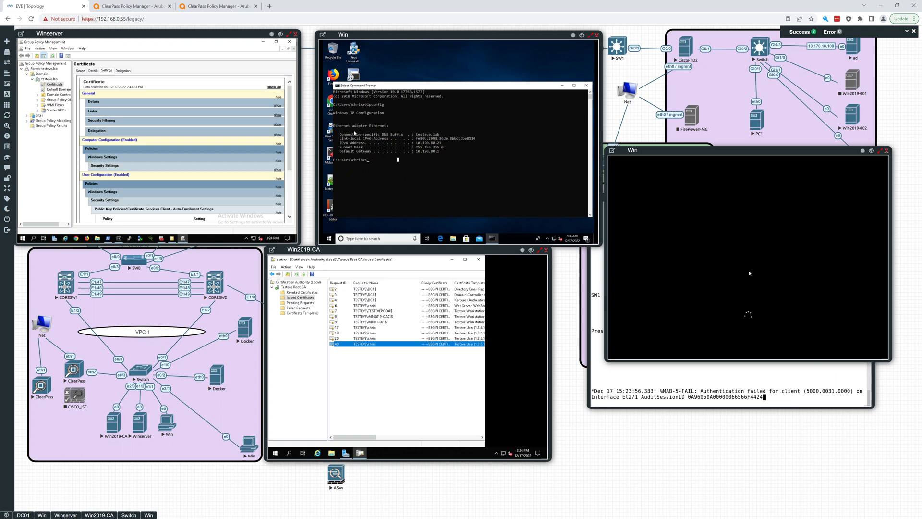
{"action": "left_click", "coordinate": [131, 5]}
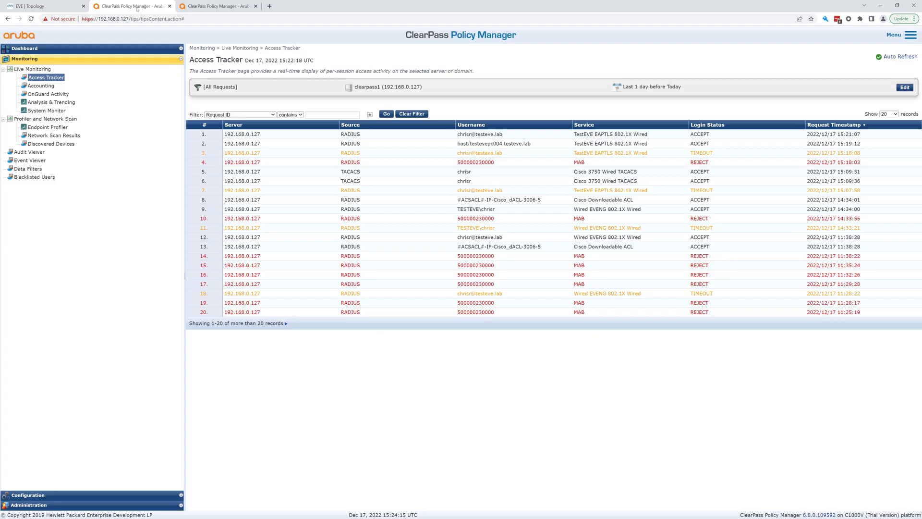
{"action": "mouse_move", "coordinate": [899, 57]}
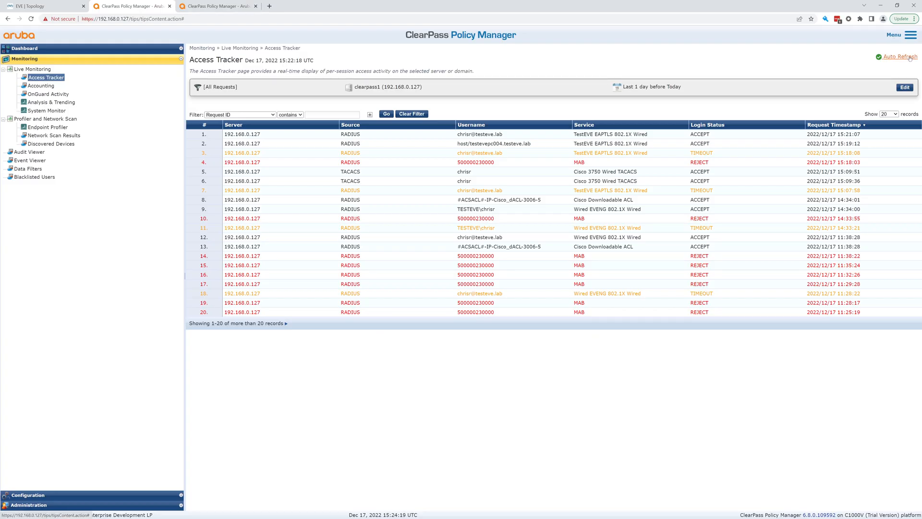
{"action": "left_click", "coordinate": [896, 56]}
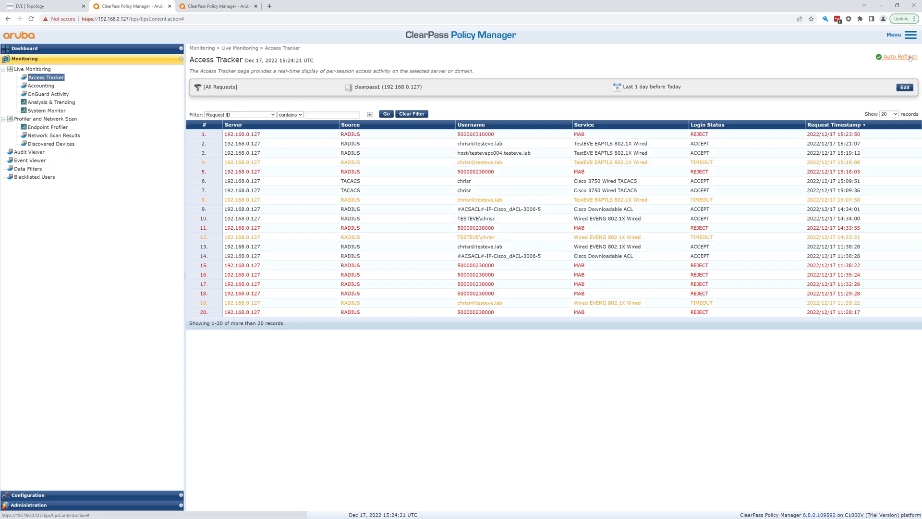
{"action": "left_click", "coordinate": [475, 134]}
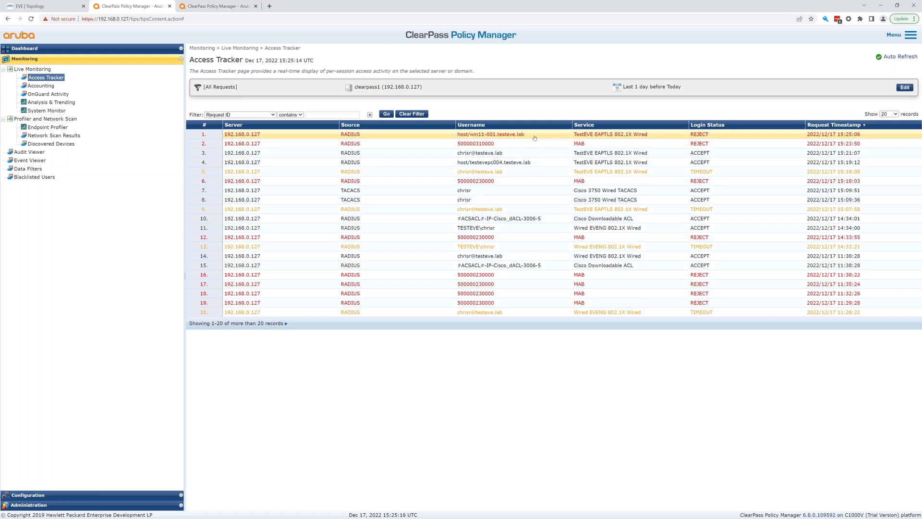
Step: Inspect the rejected EAP-TLS request from host/win11-001 and return to the EVE-NG lab
{"action": "left_click", "coordinate": [490, 135]}
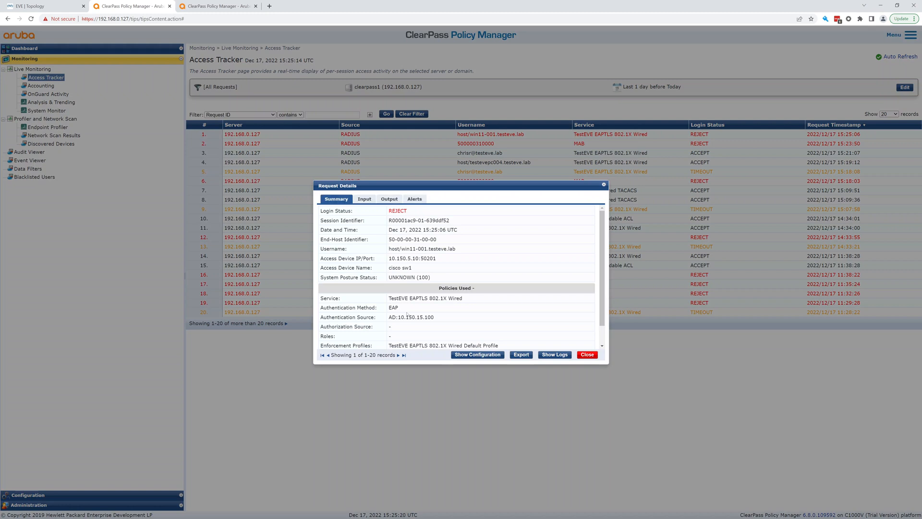
{"action": "mouse_move", "coordinate": [460, 338]}
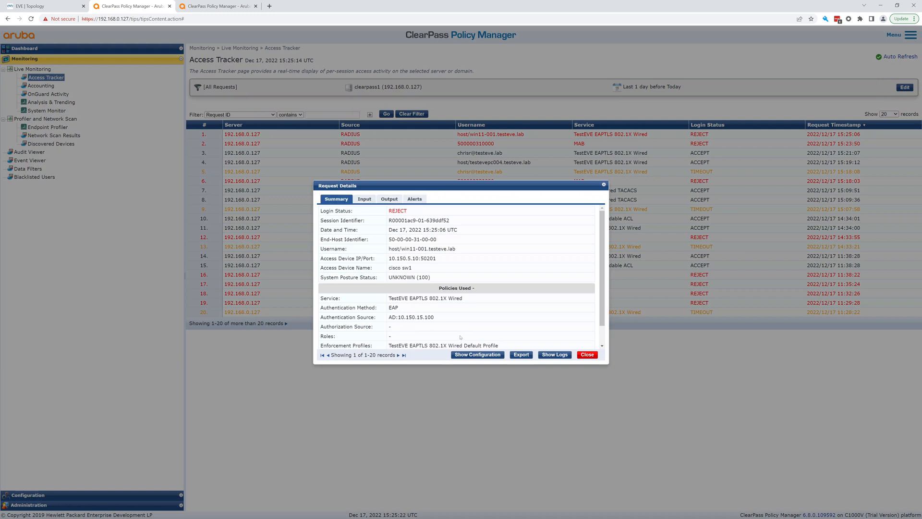
{"action": "scroll", "scroll_direction": "down", "scroll_amount": 3}
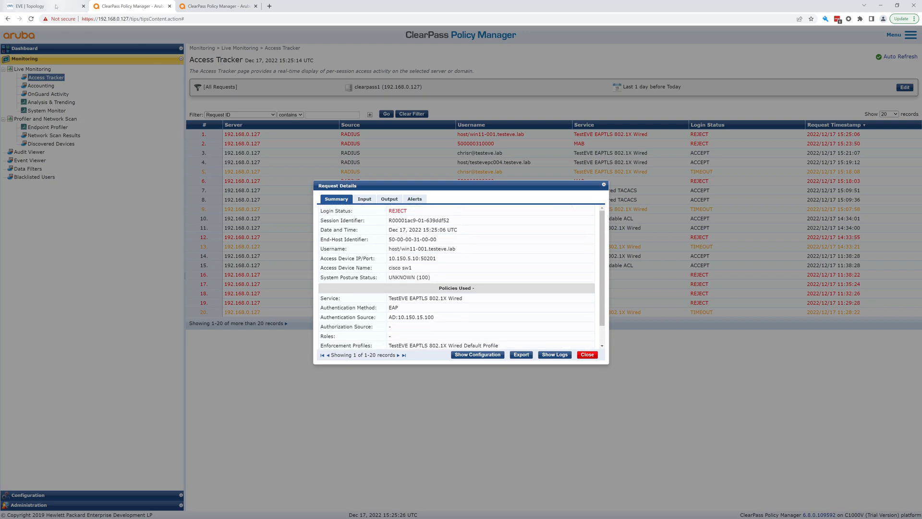
{"action": "left_click", "coordinate": [30, 6]}
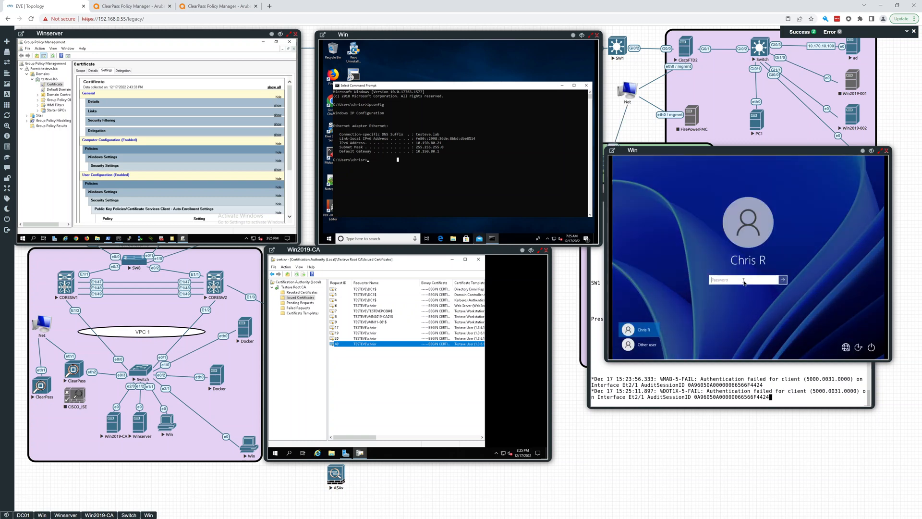
{"action": "type", "text": "••"}
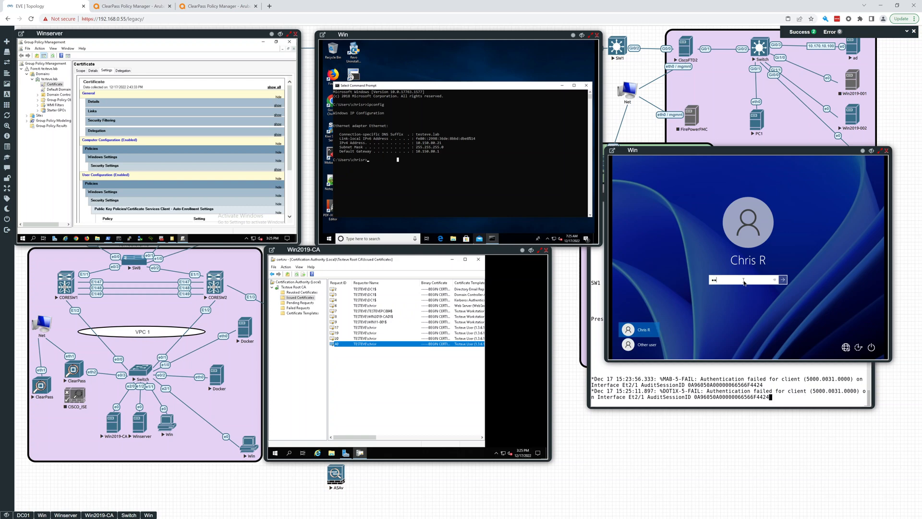
{"action": "left_click", "coordinate": [783, 280]}
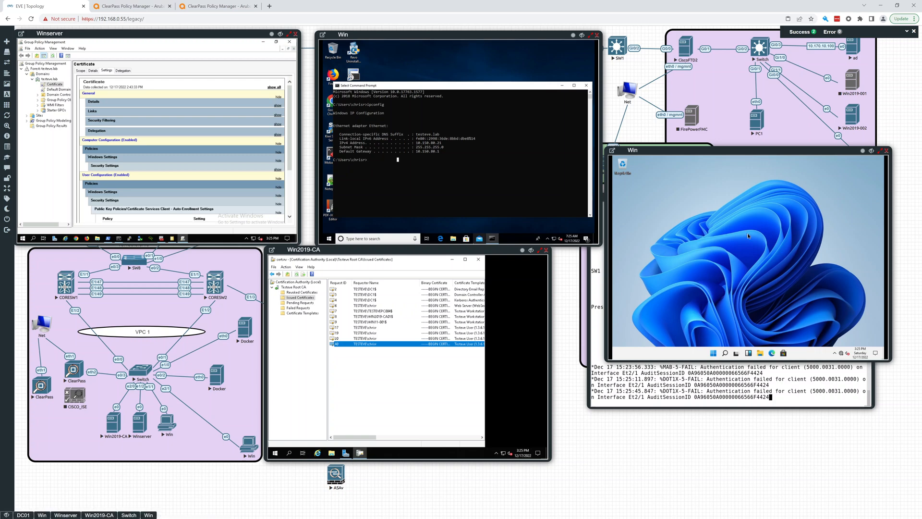
{"action": "mouse_move", "coordinate": [843, 355]}
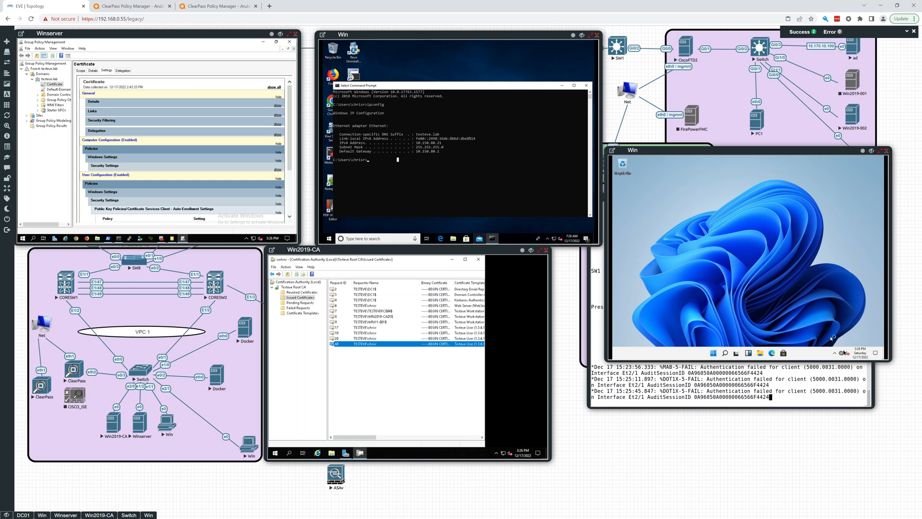
{"action": "mouse_move", "coordinate": [837, 353]}
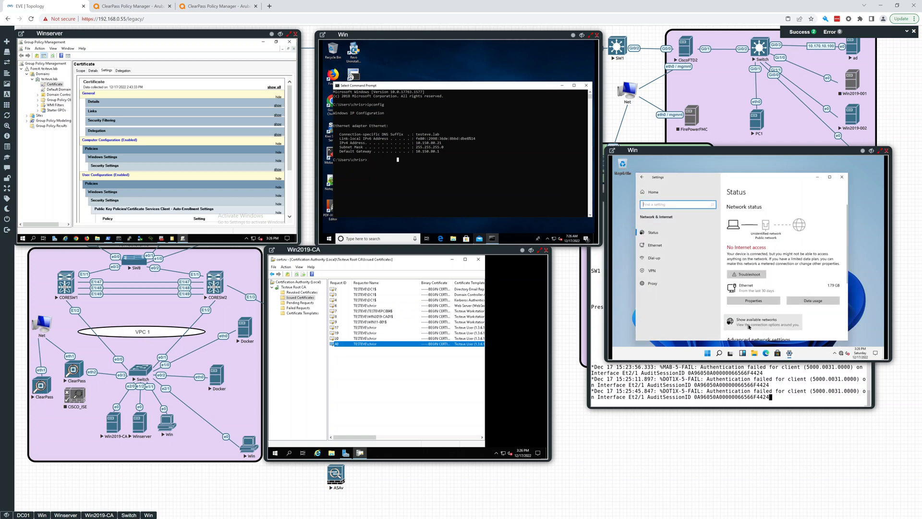
Step: Bring up the Ethernet adapter's Properties and its 802.1X Authentication settings on the Windows 11 client
{"action": "scroll", "scroll_direction": "down", "scroll_amount": 3}
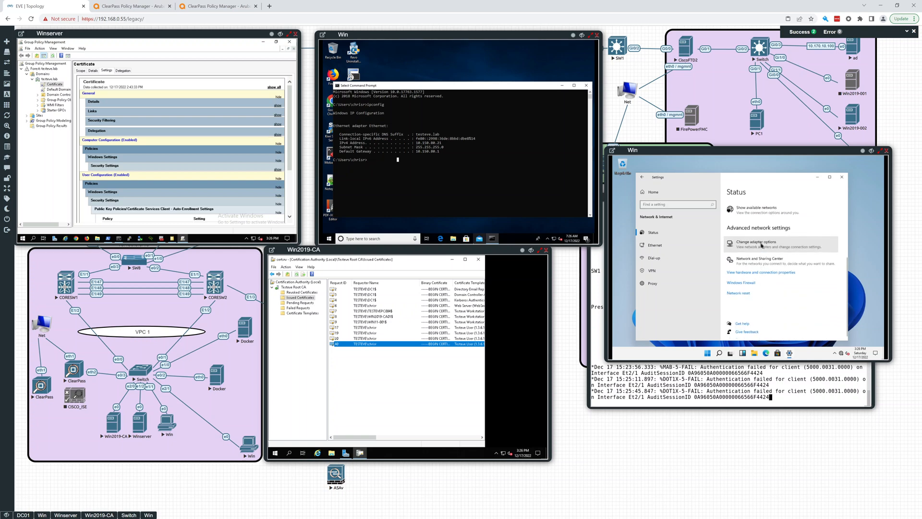
{"action": "left_click", "coordinate": [755, 244]}
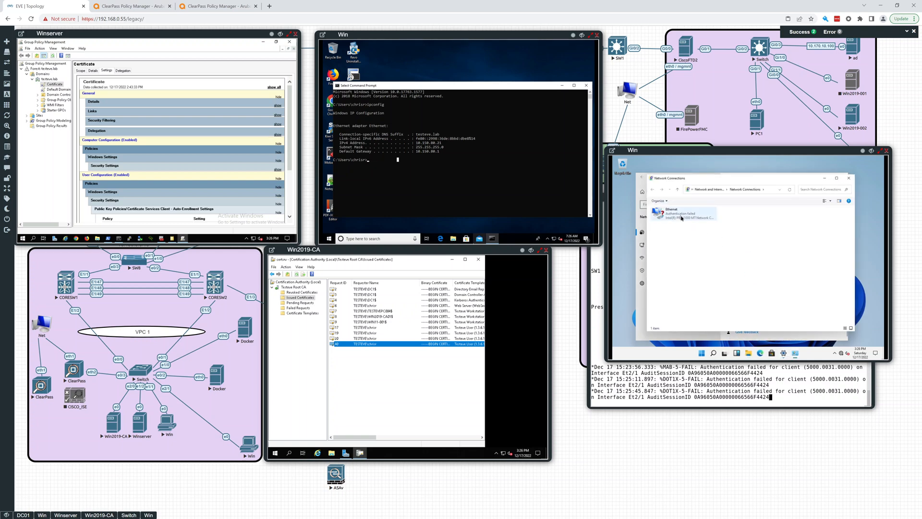
{"action": "right_click", "coordinate": [682, 213]}
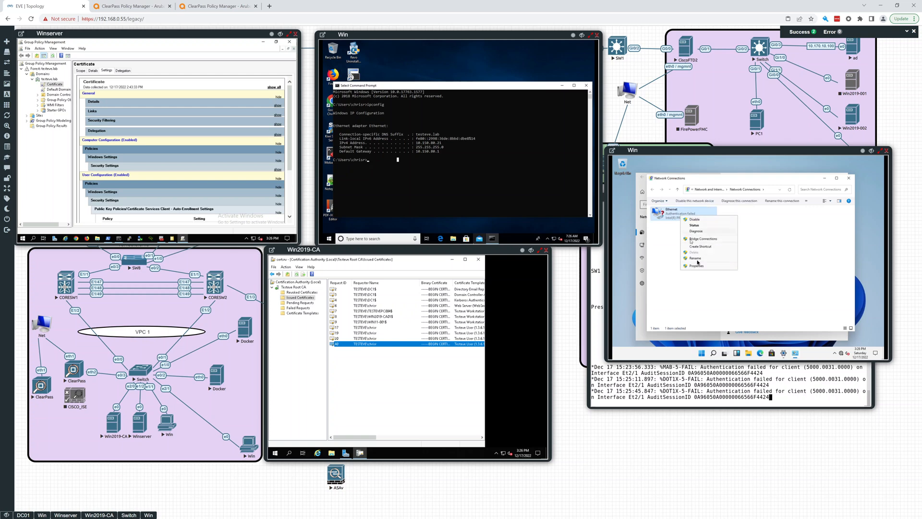
{"action": "left_click", "coordinate": [696, 265]}
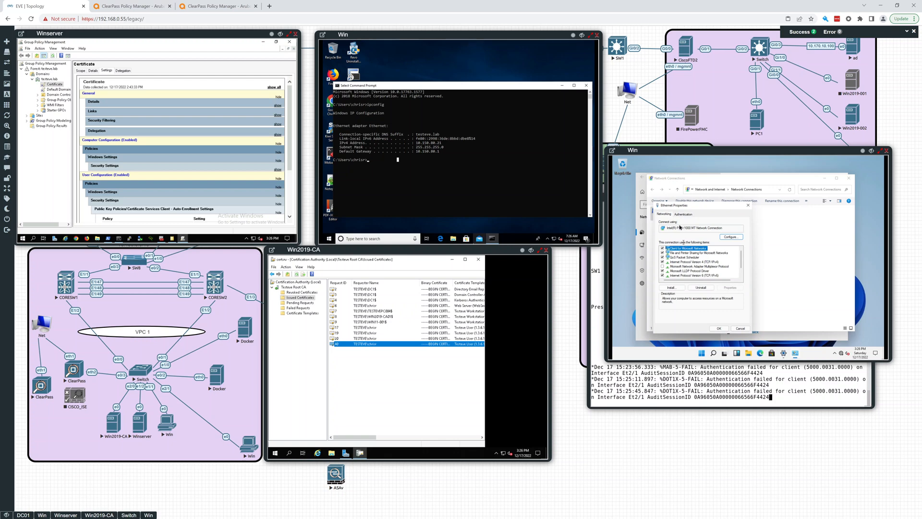
{"action": "left_click", "coordinate": [682, 215]}
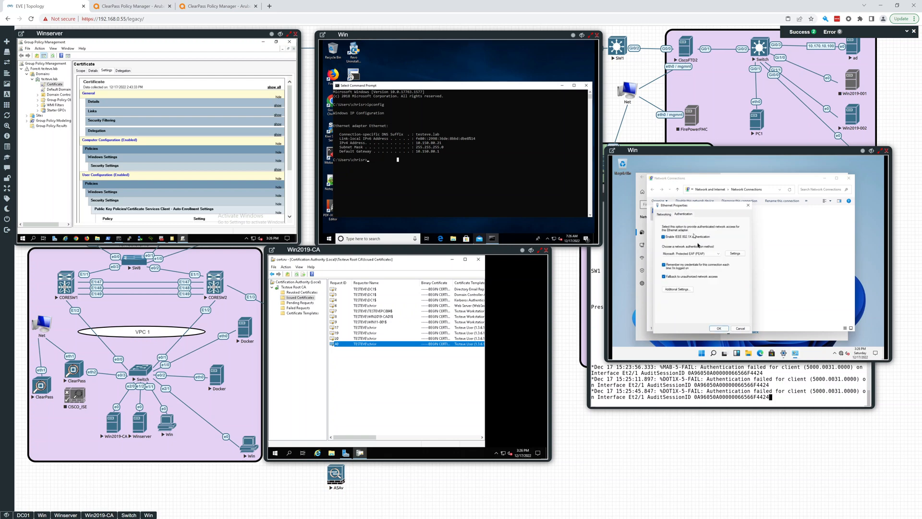
Step: Select Smart Card or other certificate as the authentication method, confirm its settings and apply
{"action": "left_click", "coordinate": [690, 253]}
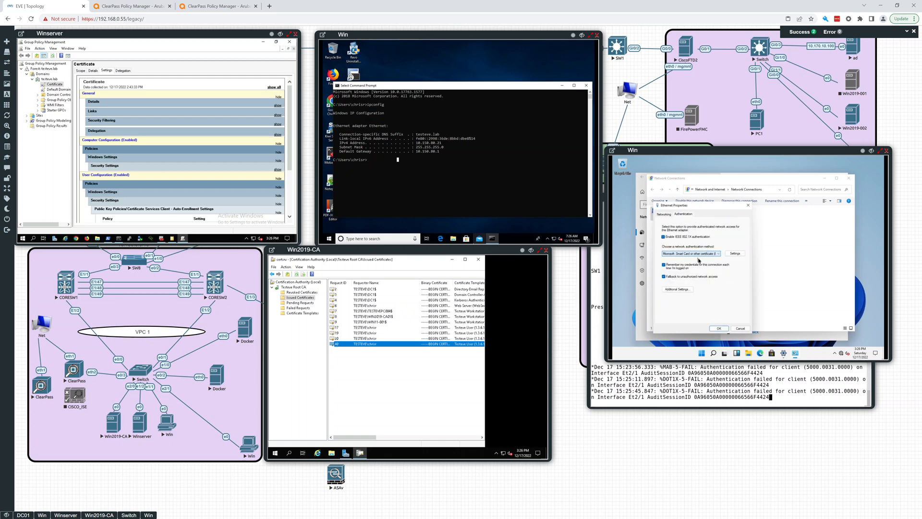
{"action": "left_click", "coordinate": [734, 252]}
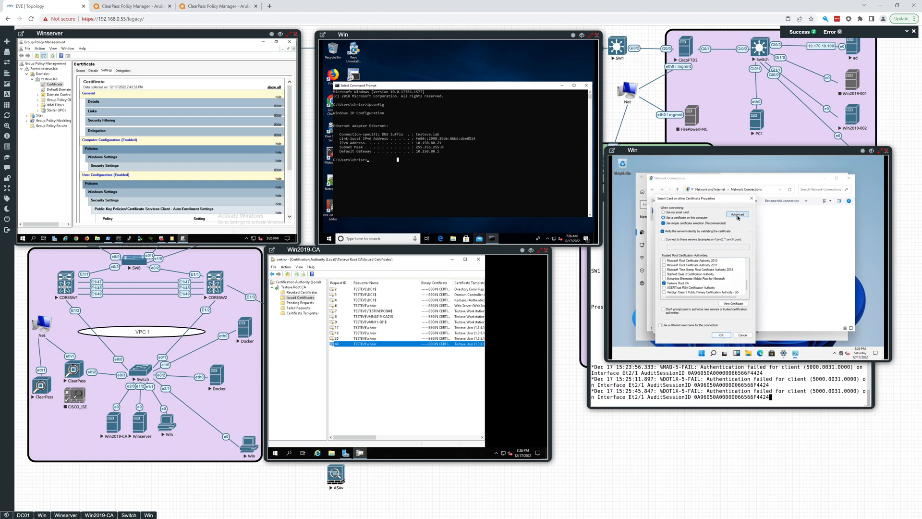
{"action": "left_click", "coordinate": [737, 213]}
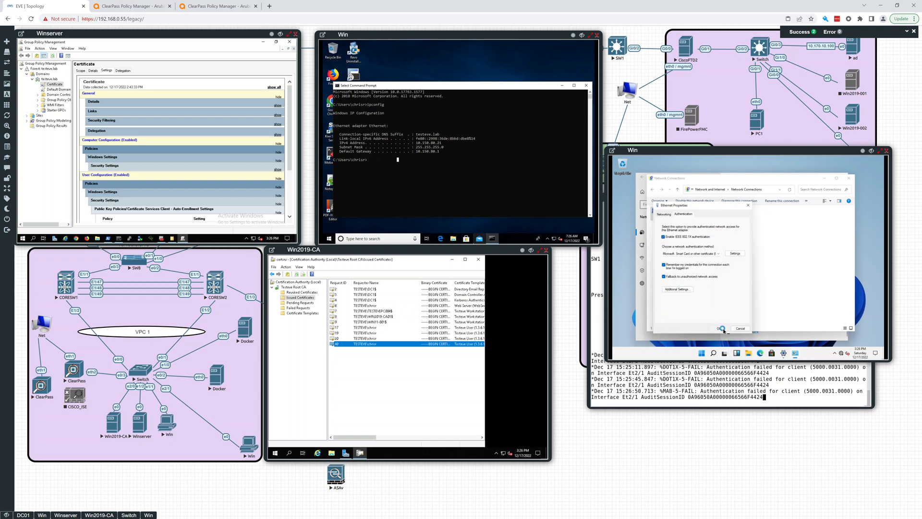
{"action": "left_click", "coordinate": [719, 329]}
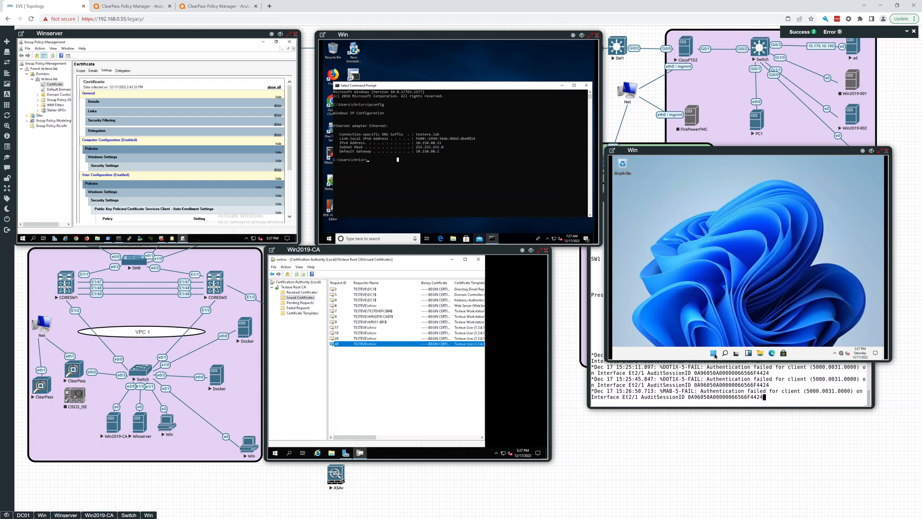
Step: Restart the Windows 11 client from the Start menu's power options
{"action": "left_click", "coordinate": [713, 352]}
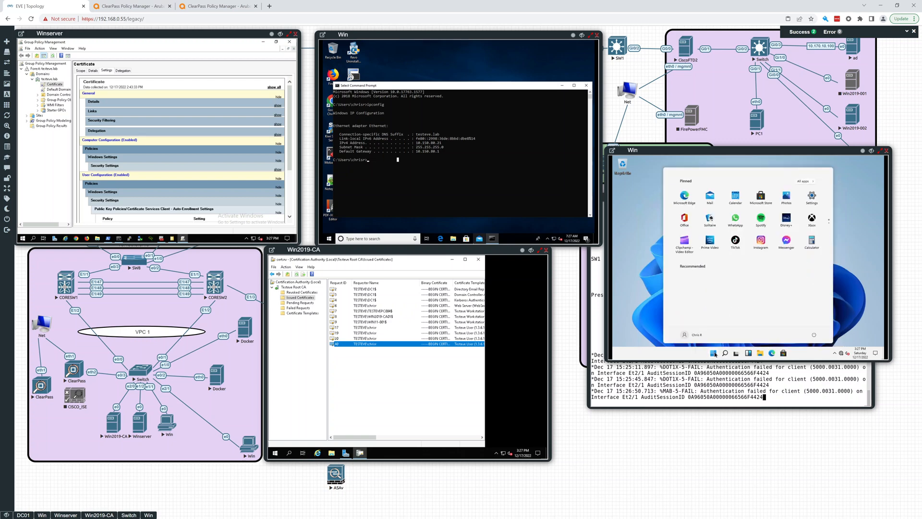
{"action": "left_click", "coordinate": [814, 334]}
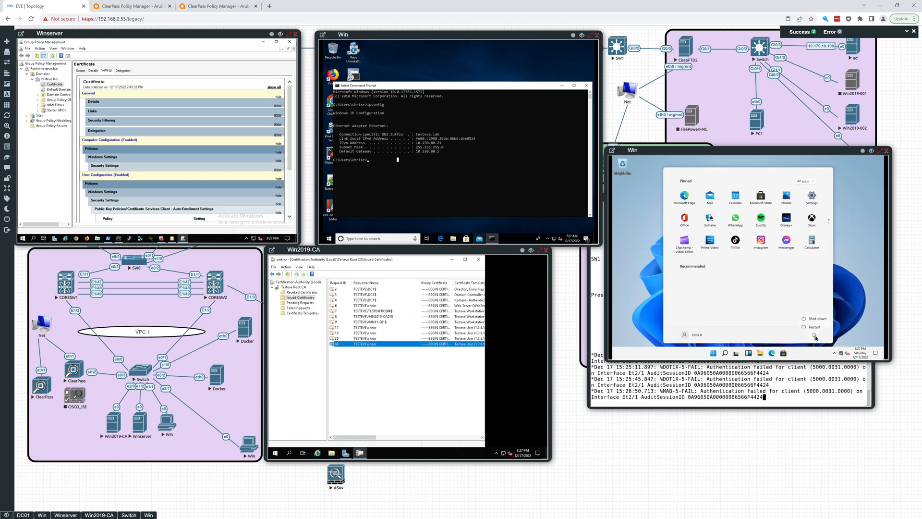
{"action": "left_click", "coordinate": [814, 327]}
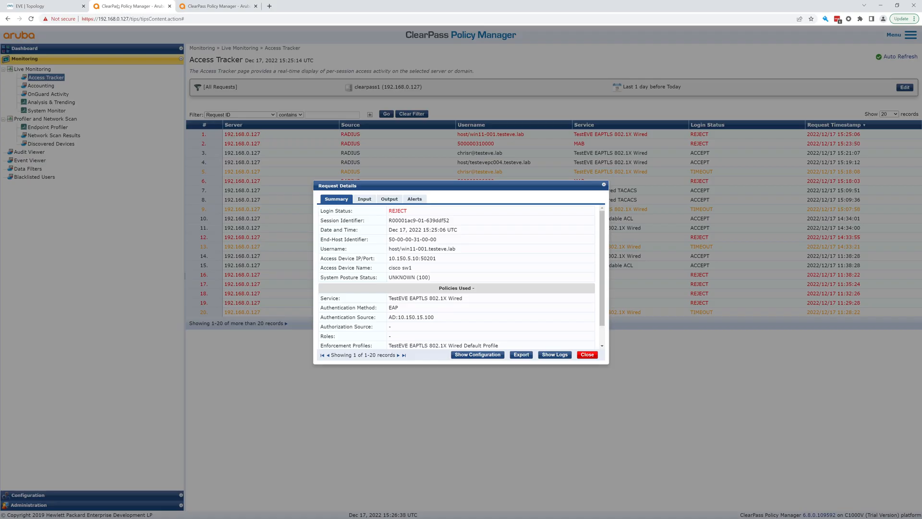
Step: Dismiss the rejected request and review the newest ACCEPT host/win11-001 EAP-TLS request summary
{"action": "left_click", "coordinate": [586, 354]}
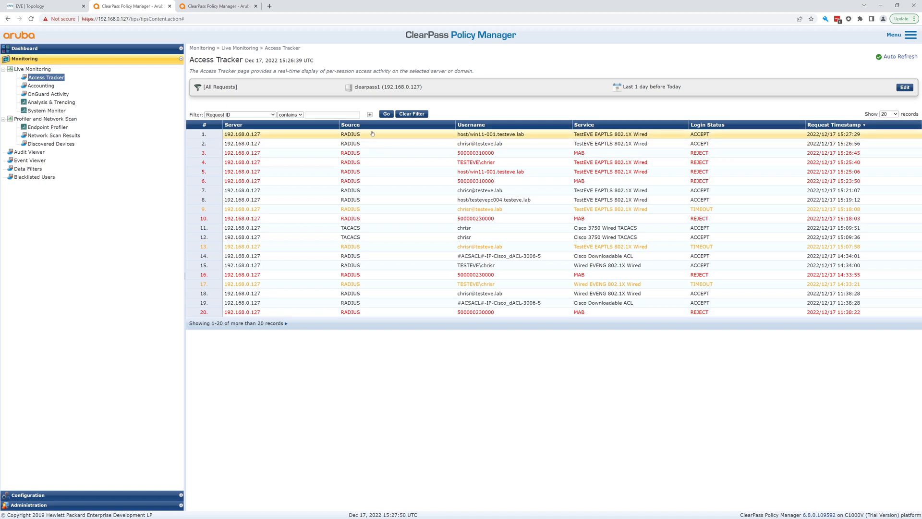
{"action": "mouse_move", "coordinate": [546, 135]}
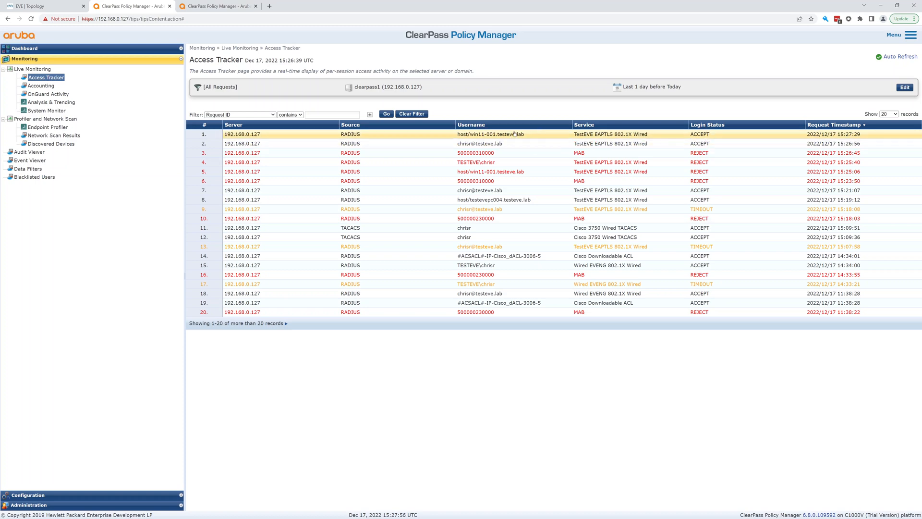
{"action": "left_click", "coordinate": [490, 135]}
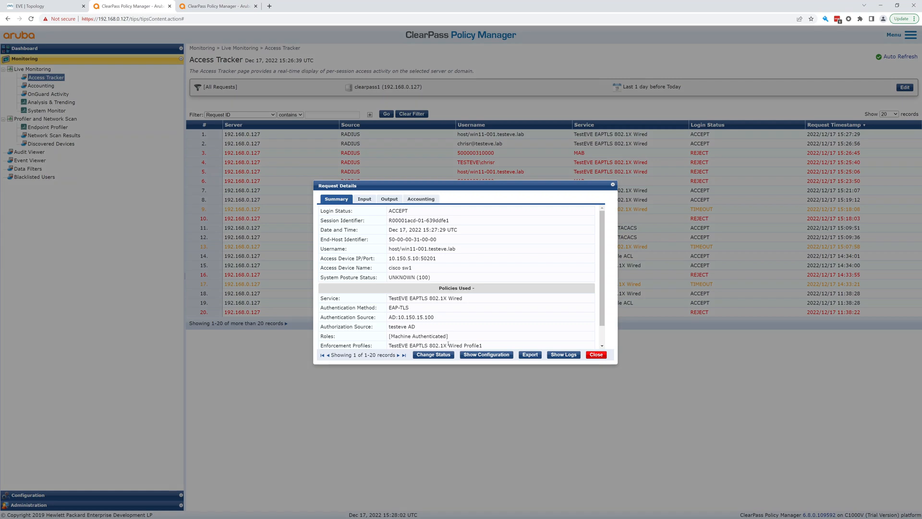
{"action": "left_click_drag", "start_coordinate": [401, 336], "coordinate": [438, 337]}
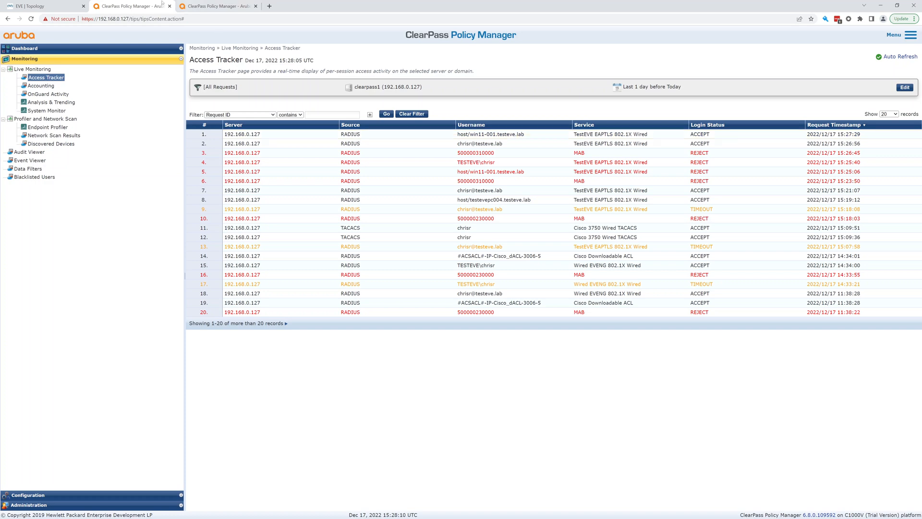
Step: Return to the EVE-NG topology and watch the Windows 11 client boot to its lock screen
{"action": "left_click", "coordinate": [36, 6]}
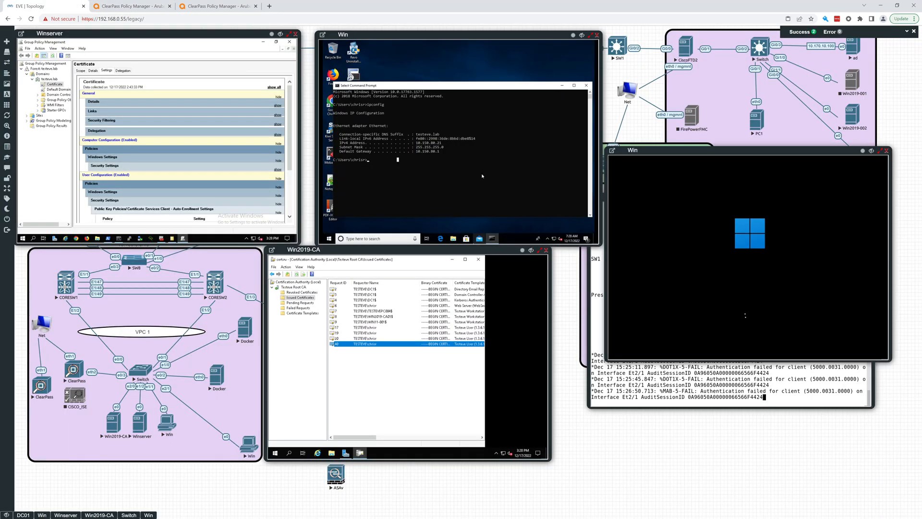
{"action": "mouse_move", "coordinate": [754, 269]}
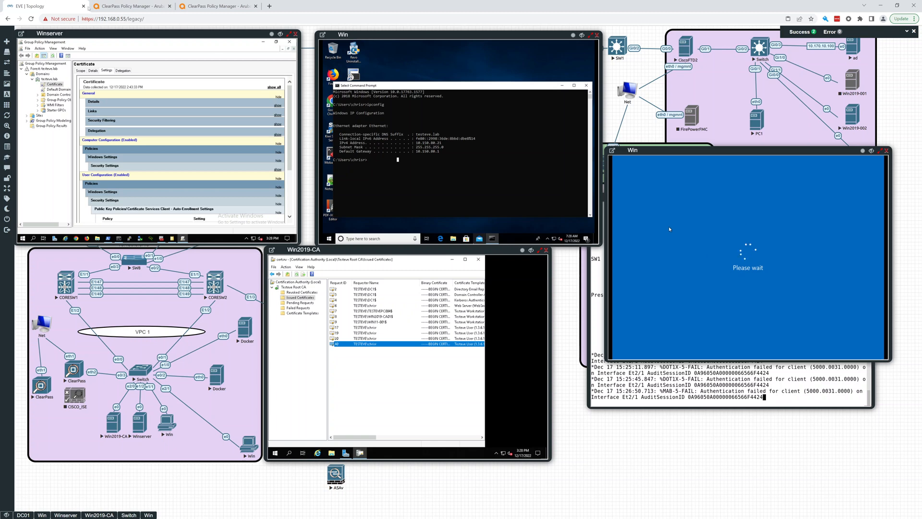
{"action": "mouse_move", "coordinate": [131, 6]}
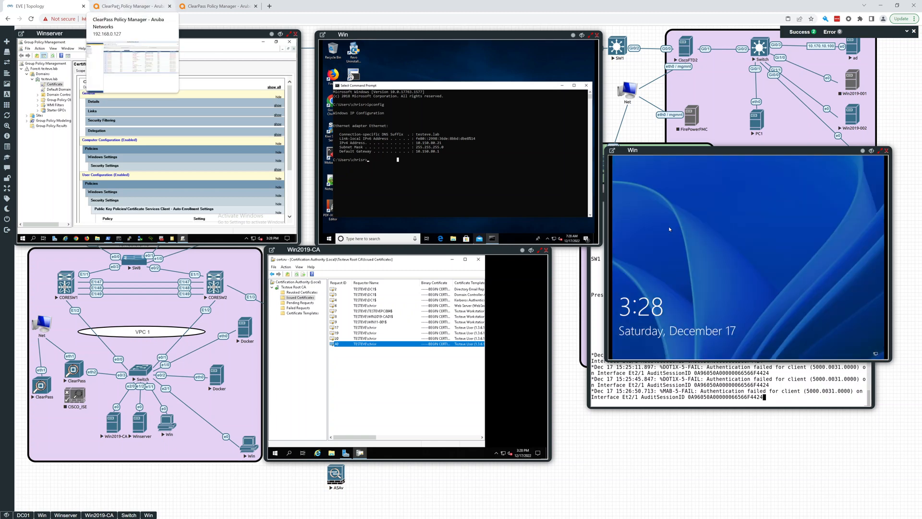
Step: Review the newest accepted win11-001 request's Output, confirming VLAN 70 in the RADIUS response
{"action": "left_click", "coordinate": [125, 6]}
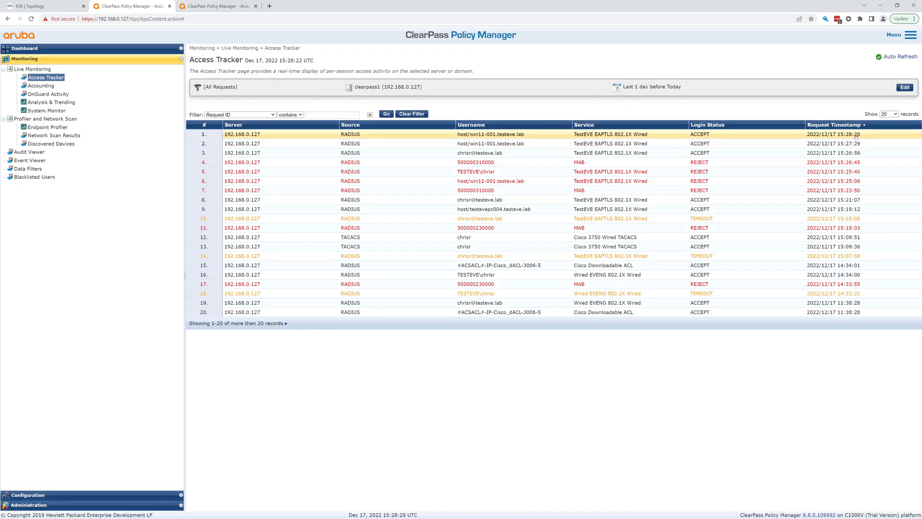
{"action": "mouse_move", "coordinate": [400, 138]}
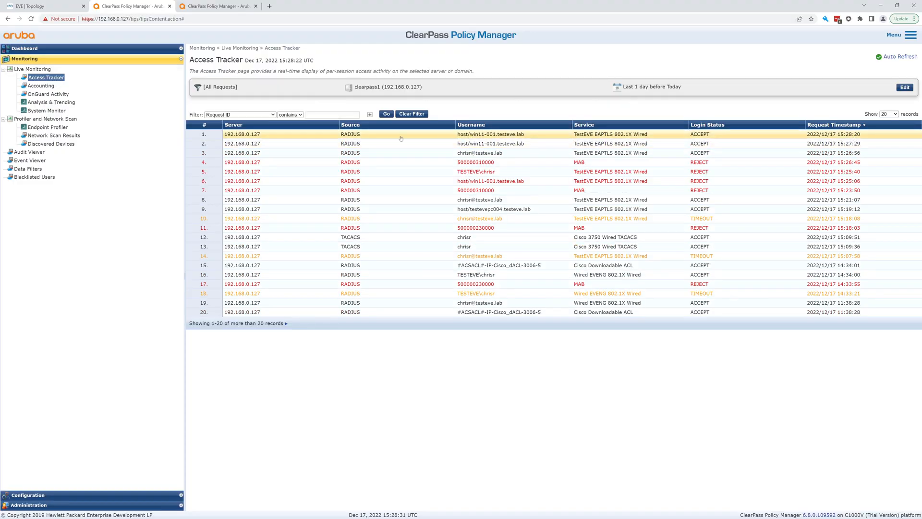
{"action": "left_click", "coordinate": [490, 135]}
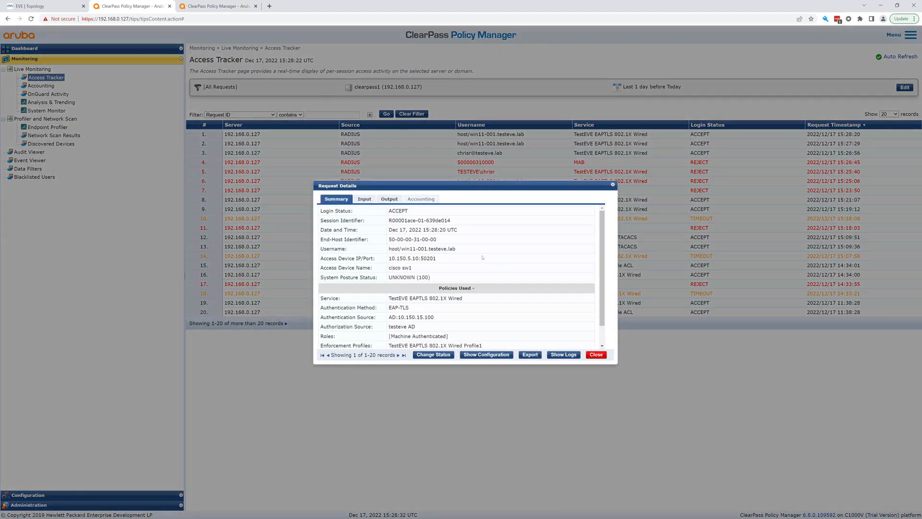
{"action": "left_click", "coordinate": [389, 197]}
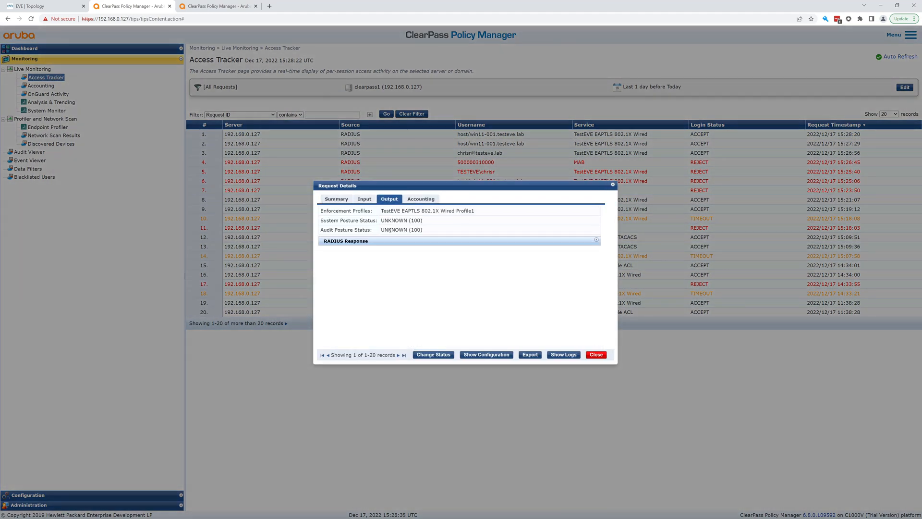
{"action": "left_click", "coordinate": [595, 240]}
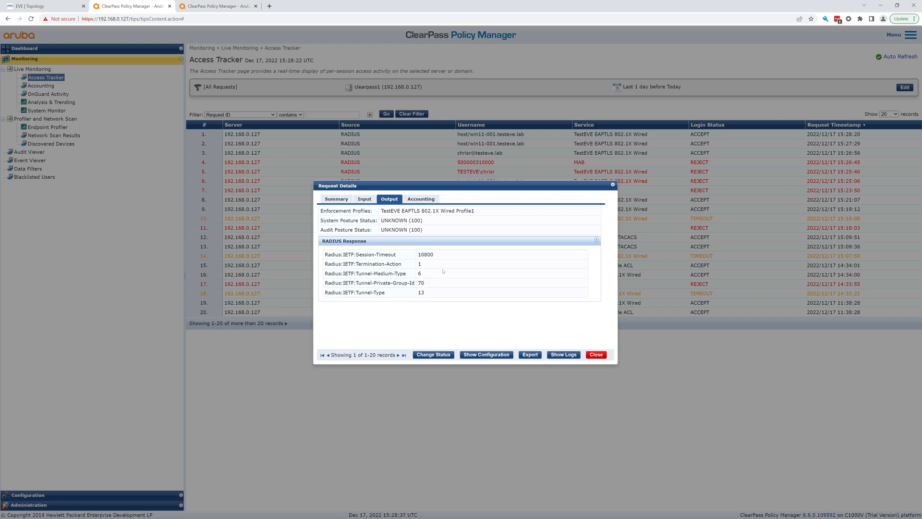
{"action": "left_click", "coordinate": [596, 354]}
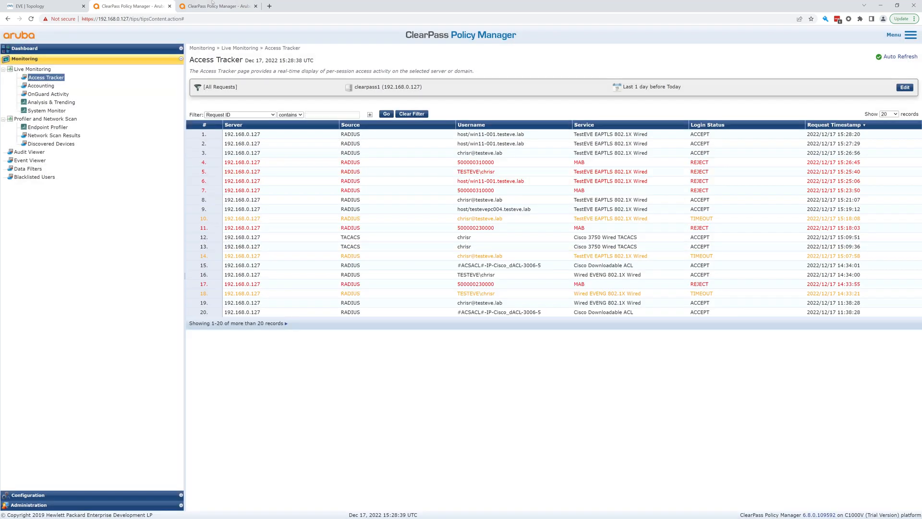
{"action": "left_click", "coordinate": [38, 6]}
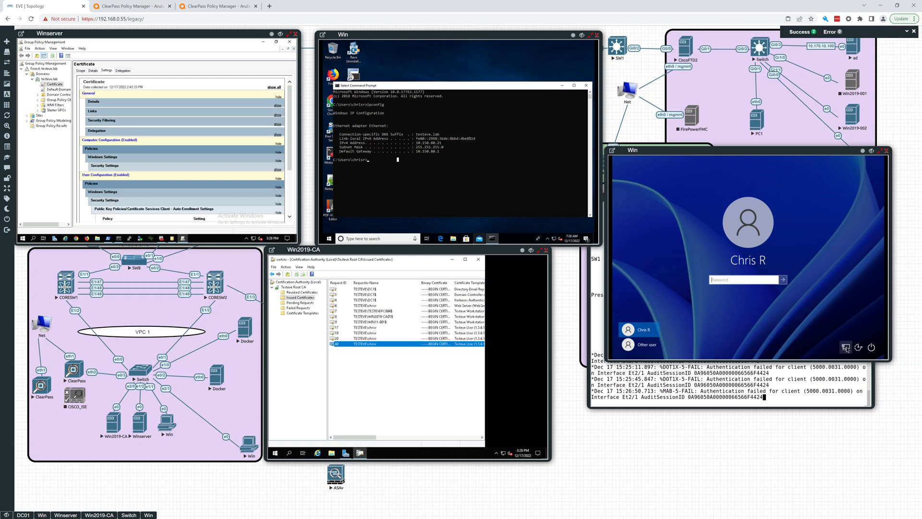
{"action": "left_click", "coordinate": [743, 279]}
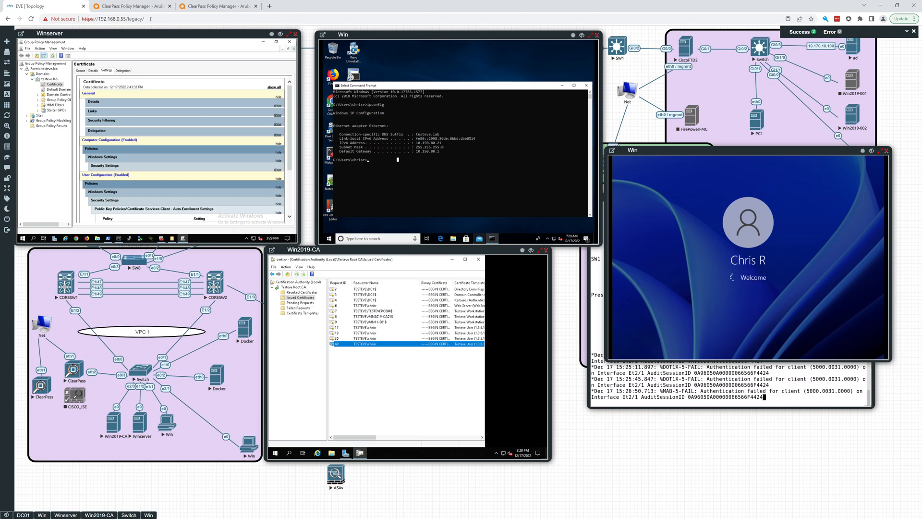
{"action": "left_click", "coordinate": [128, 6]}
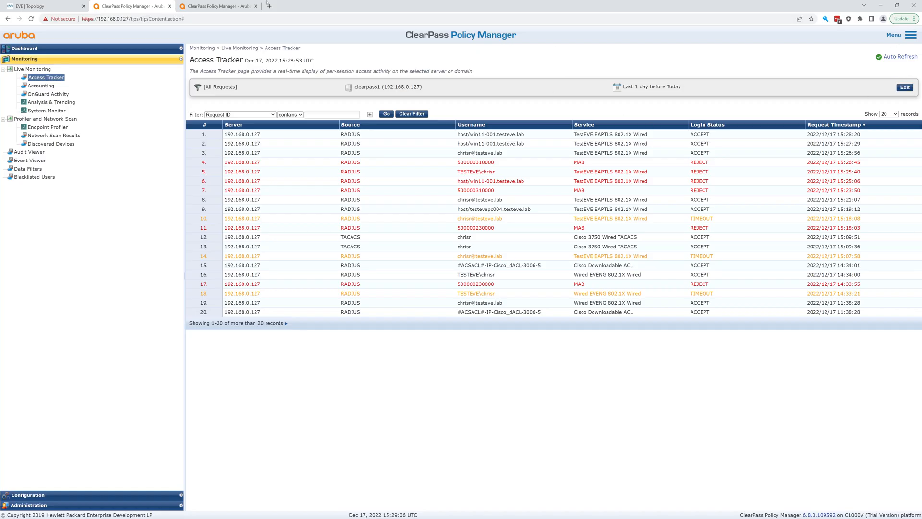
{"action": "left_click", "coordinate": [36, 6]}
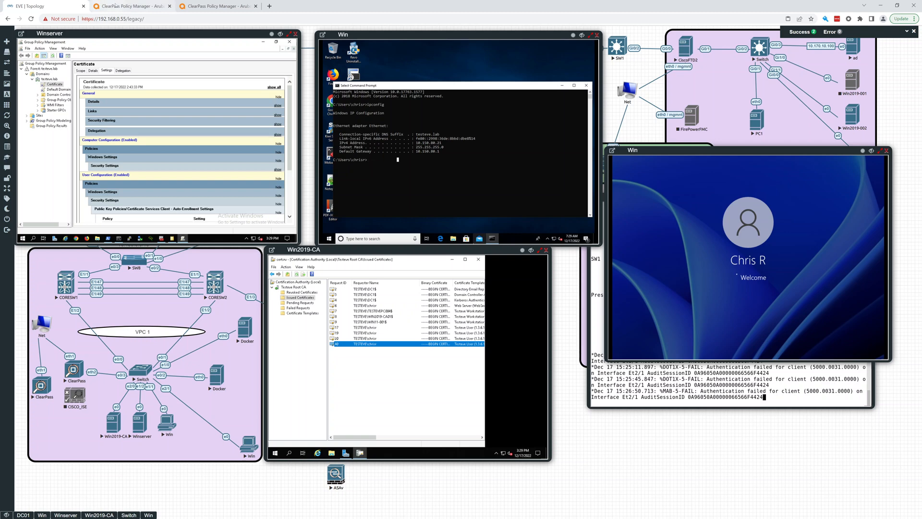
{"action": "mouse_move", "coordinate": [117, 7]}
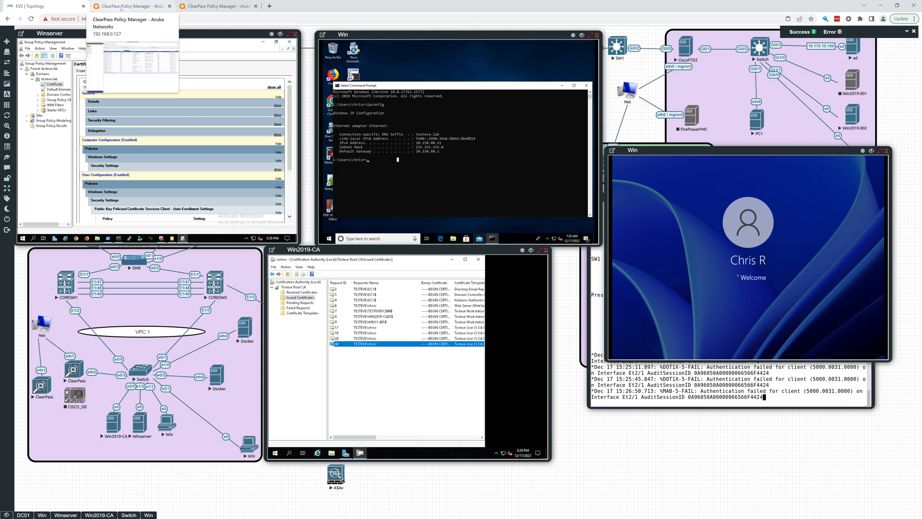
{"action": "left_click", "coordinate": [130, 6]}
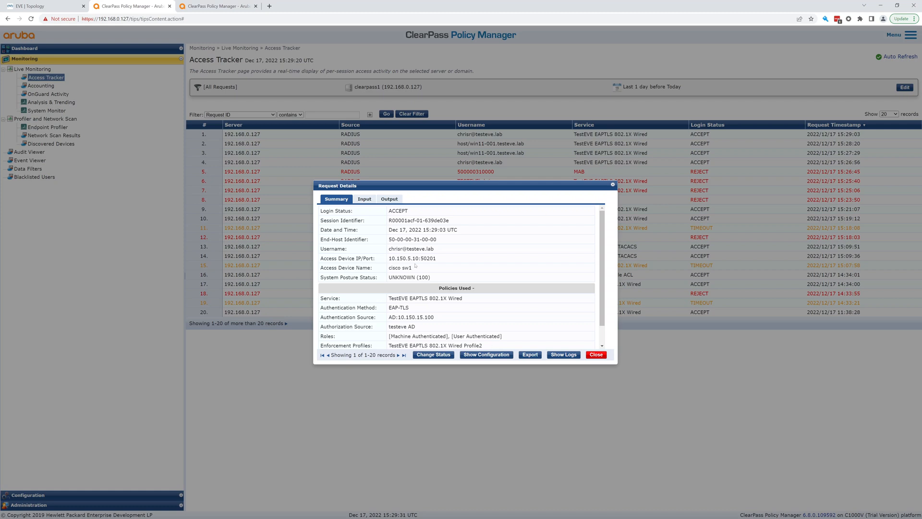
{"action": "mouse_move", "coordinate": [456, 248]}
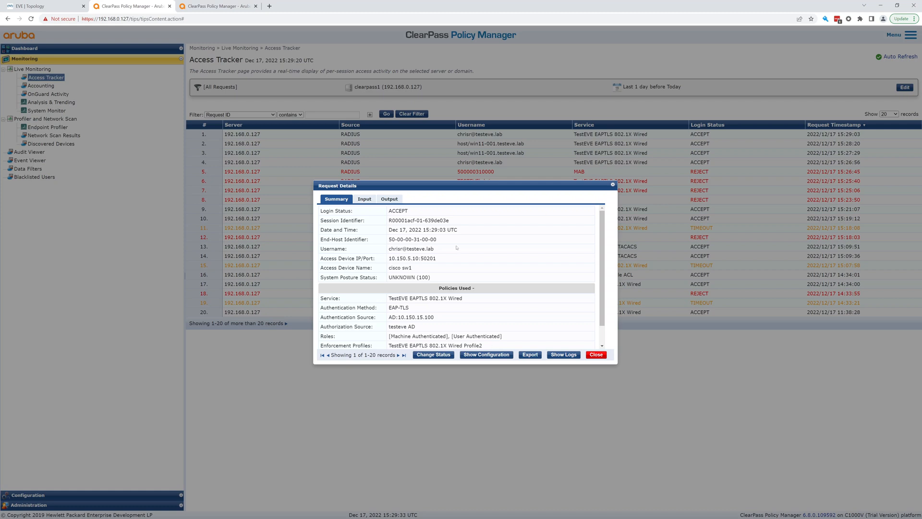
{"action": "mouse_move", "coordinate": [607, 185]}
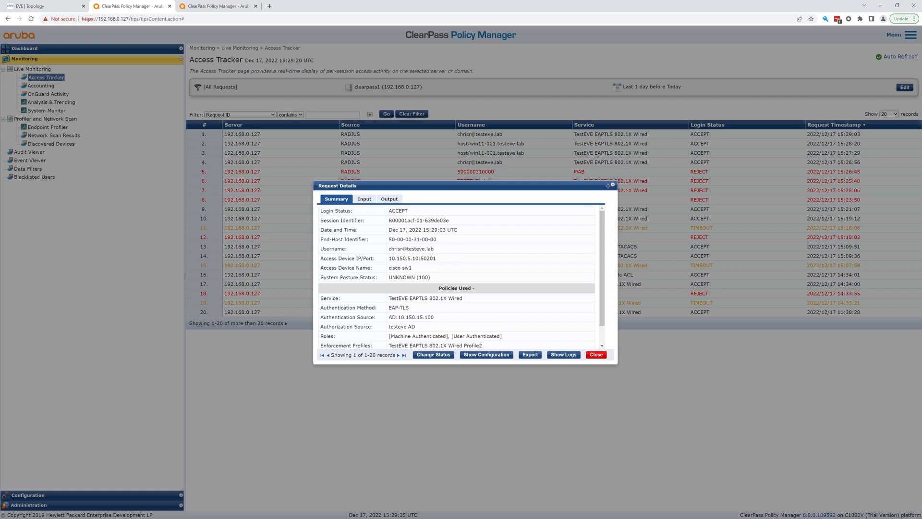
{"action": "left_click", "coordinate": [595, 355]}
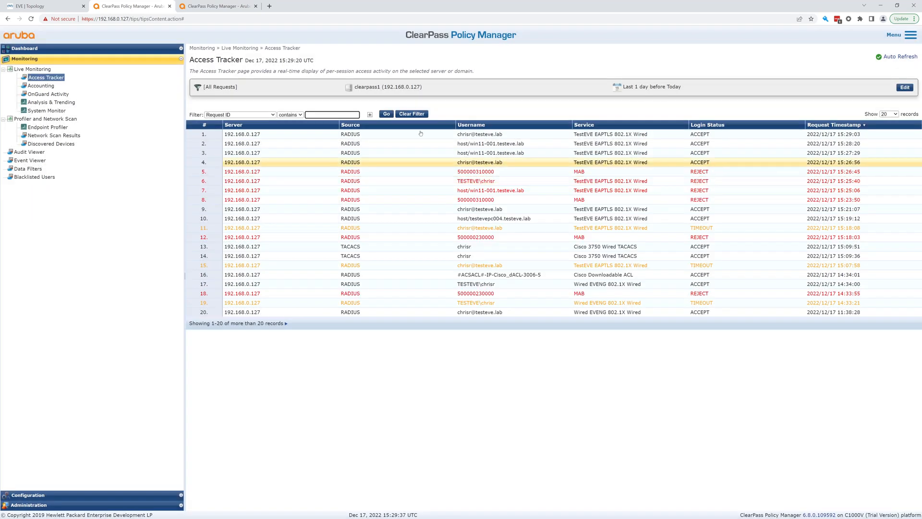
Step: Run ipconfig in PowerShell on the Win client and ping another lab address, getting timeouts
{"action": "left_click", "coordinate": [45, 6]}
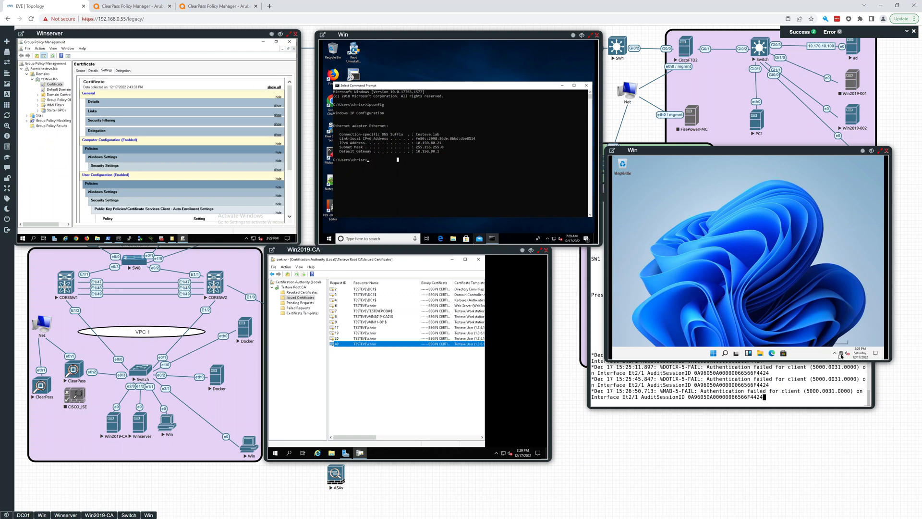
{"action": "mouse_move", "coordinate": [841, 354]}
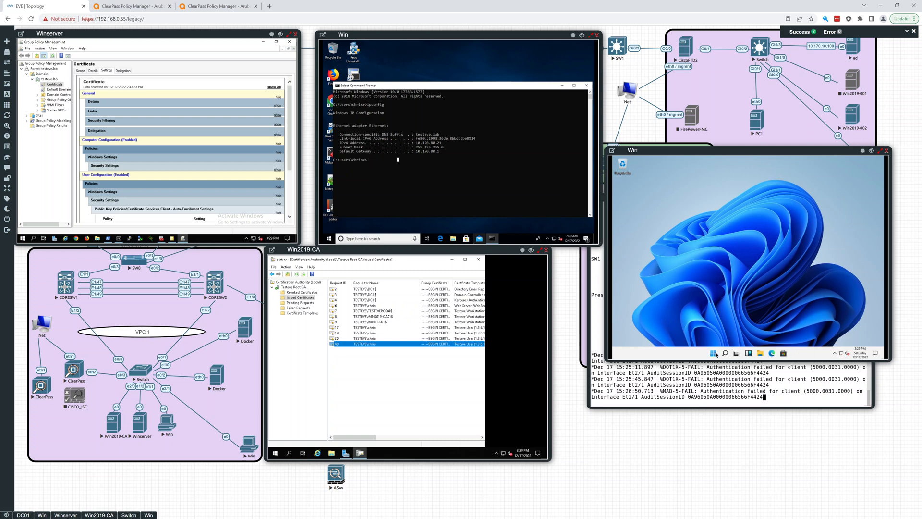
{"action": "mouse_move", "coordinate": [715, 353]}
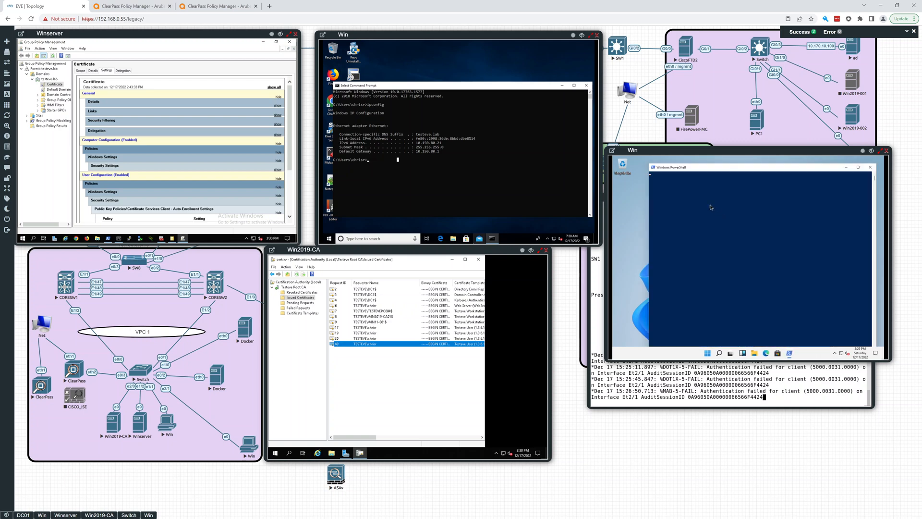
{"action": "mouse_move", "coordinate": [717, 213]}
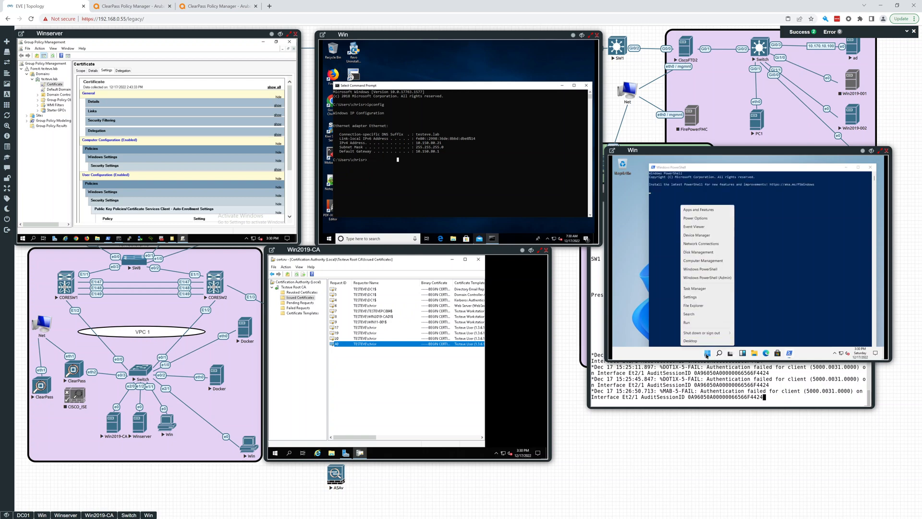
{"action": "mouse_move", "coordinate": [712, 233]}
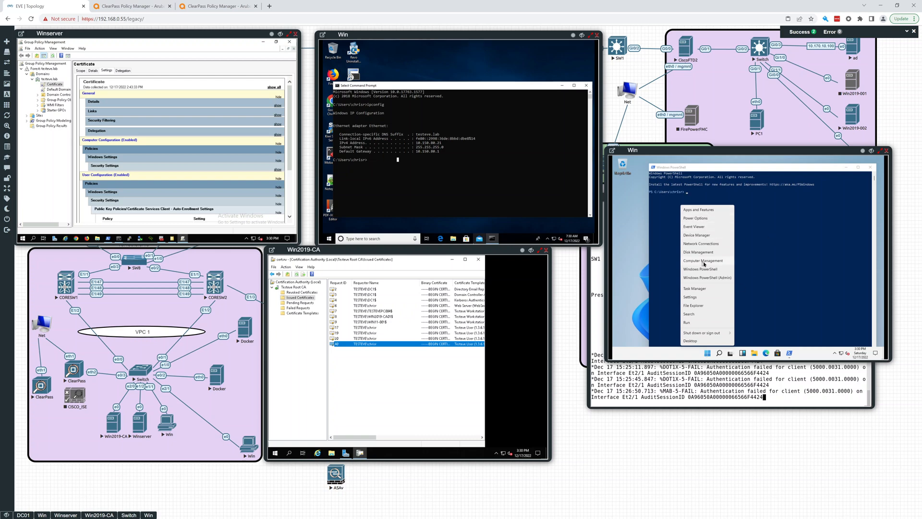
{"action": "left_click", "coordinate": [753, 255]}
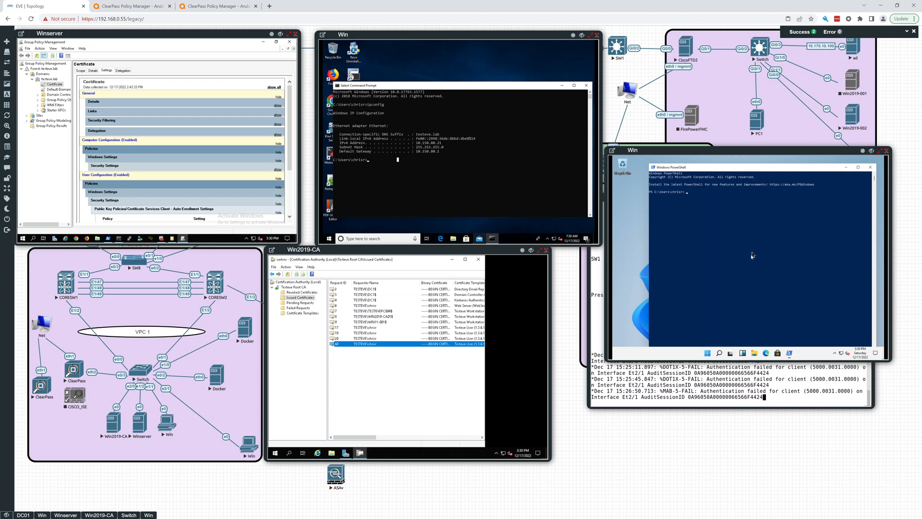
{"action": "mouse_move", "coordinate": [718, 199]}
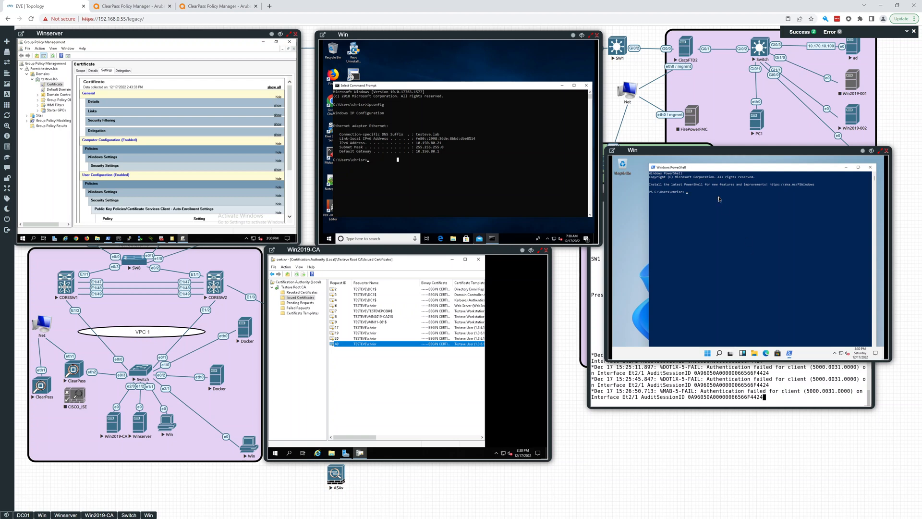
{"action": "type", "text": "ipconfig"}
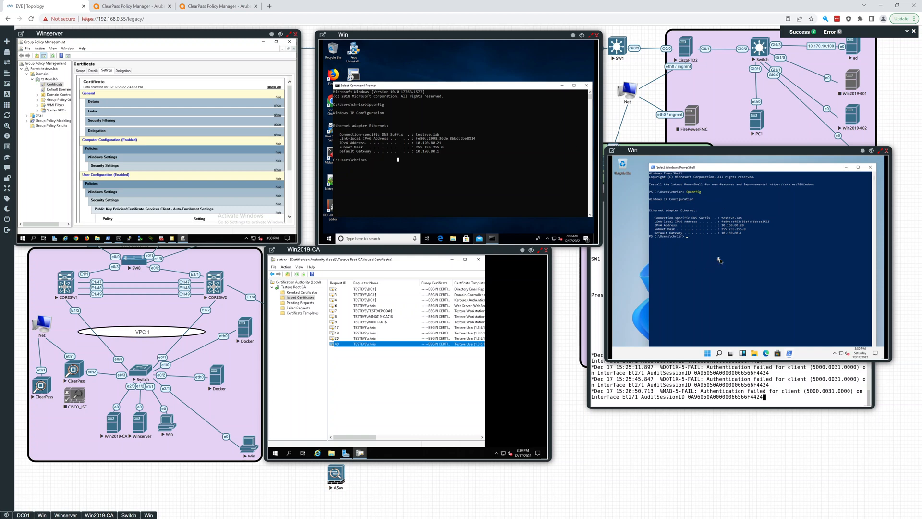
{"action": "type", "text": "ping 10.150.80.21"}
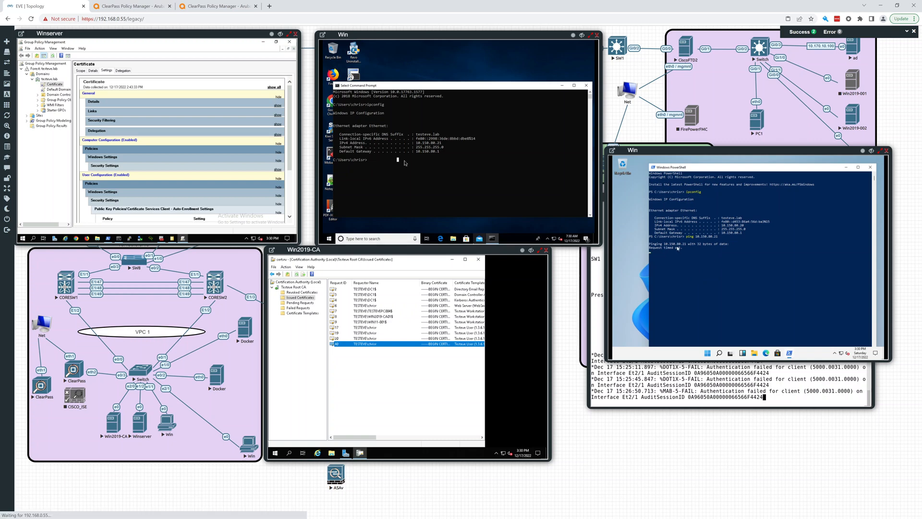
{"action": "type", "text": "ping"}
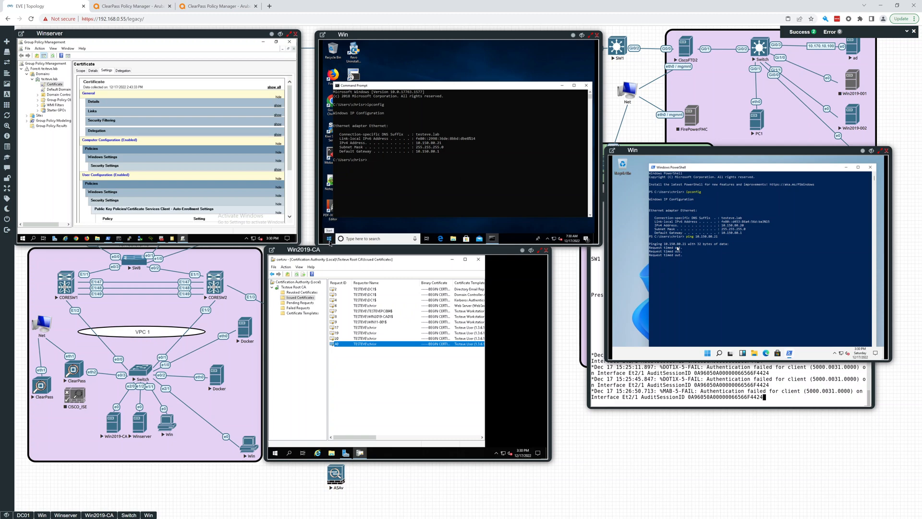
Step: Show Windows Defender Firewall settings on the other Win client, then return to Access Tracker
{"action": "left_click", "coordinate": [329, 238]}
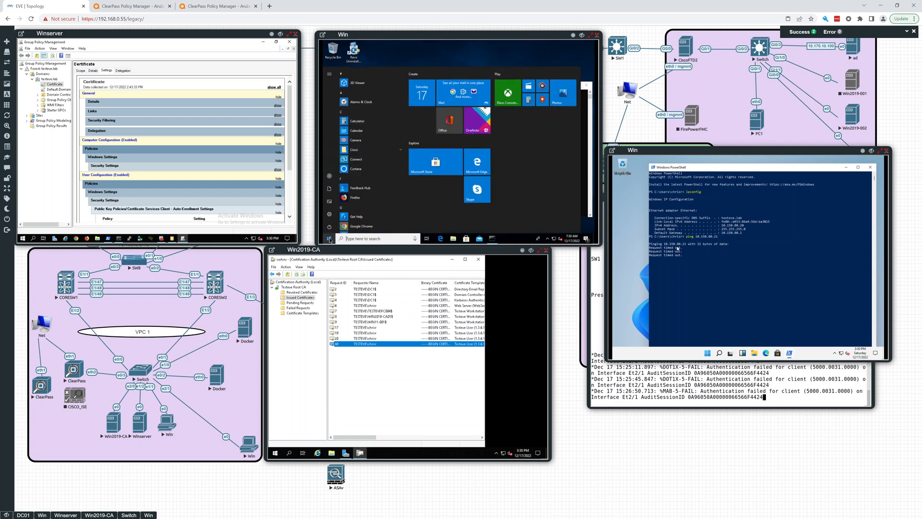
{"action": "type", "text": "fu"}
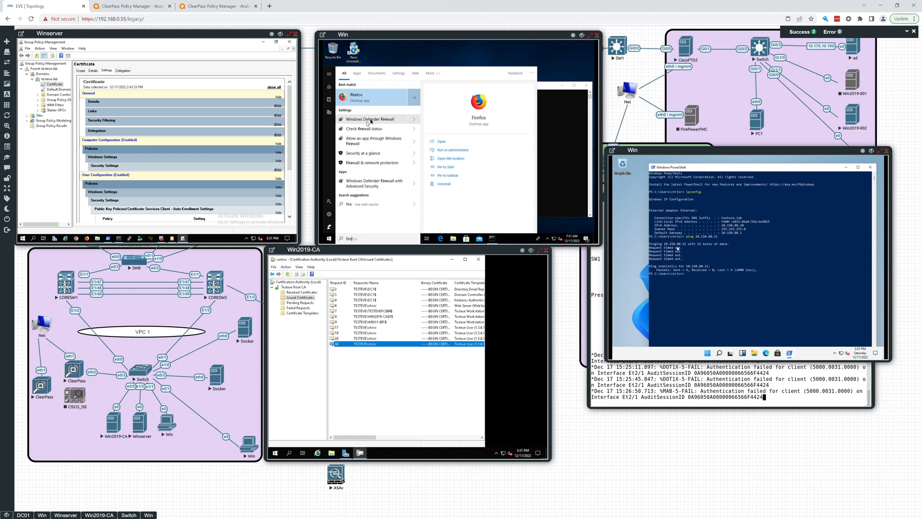
{"action": "left_click", "coordinate": [365, 84]}
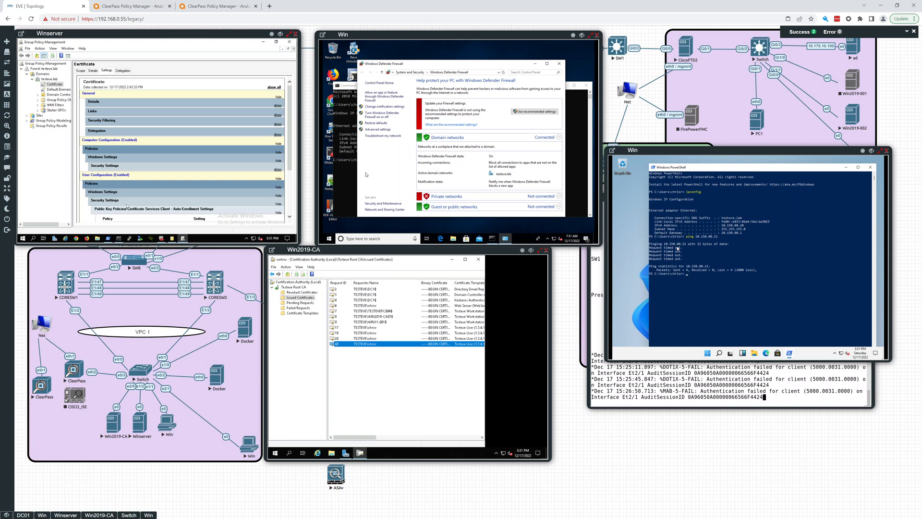
{"action": "mouse_move", "coordinate": [455, 230]}
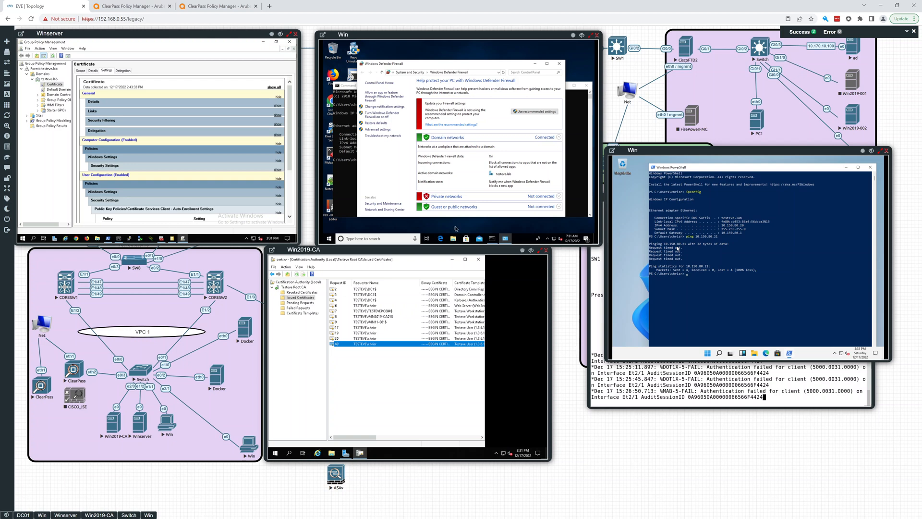
{"action": "mouse_move", "coordinate": [366, 163]}
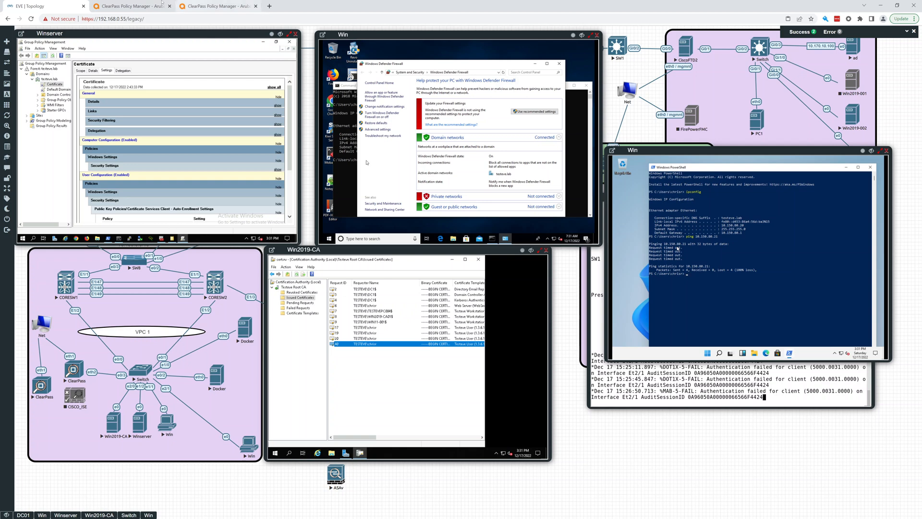
{"action": "left_click", "coordinate": [132, 6]}
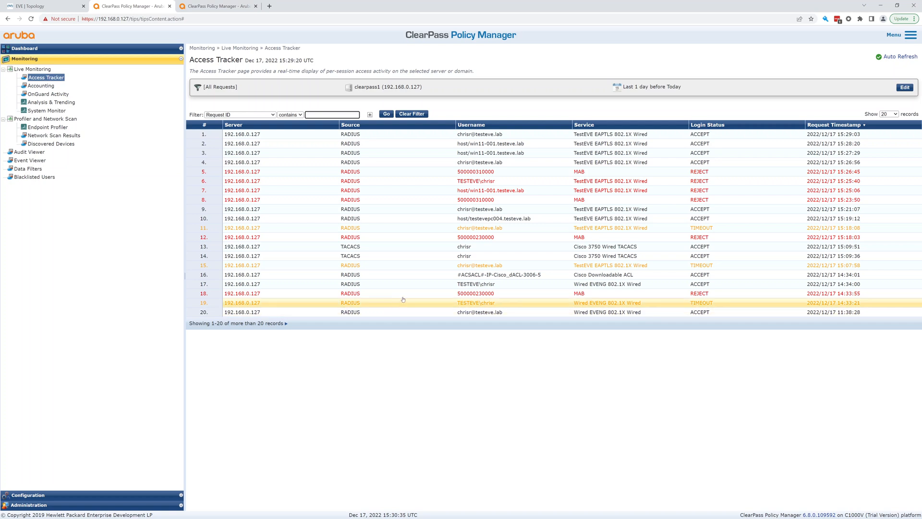
{"action": "mouse_move", "coordinate": [490, 143]}
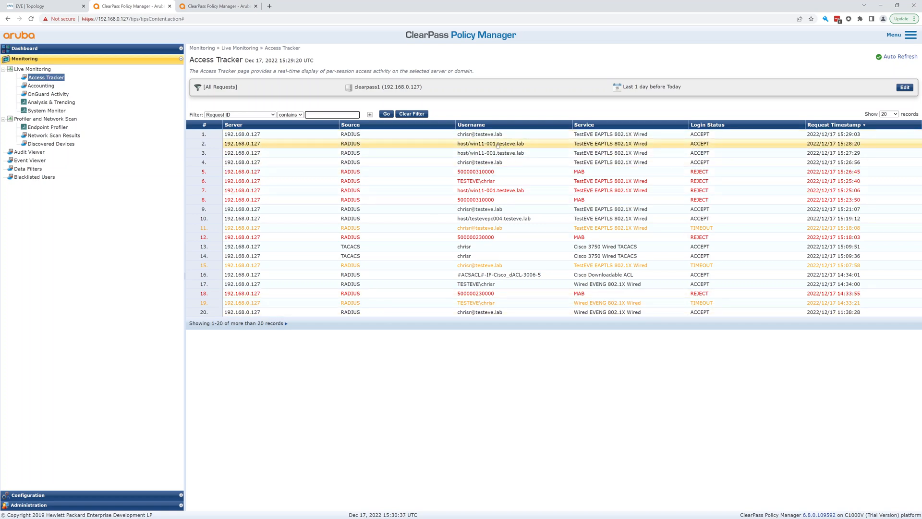